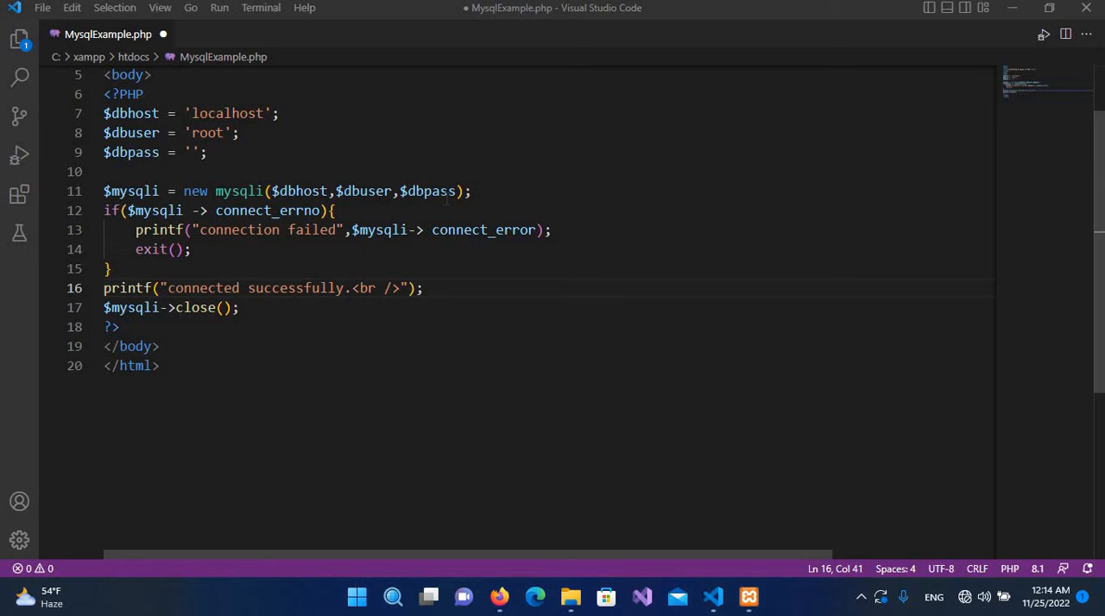
pyautogui.moveTo(427, 191)
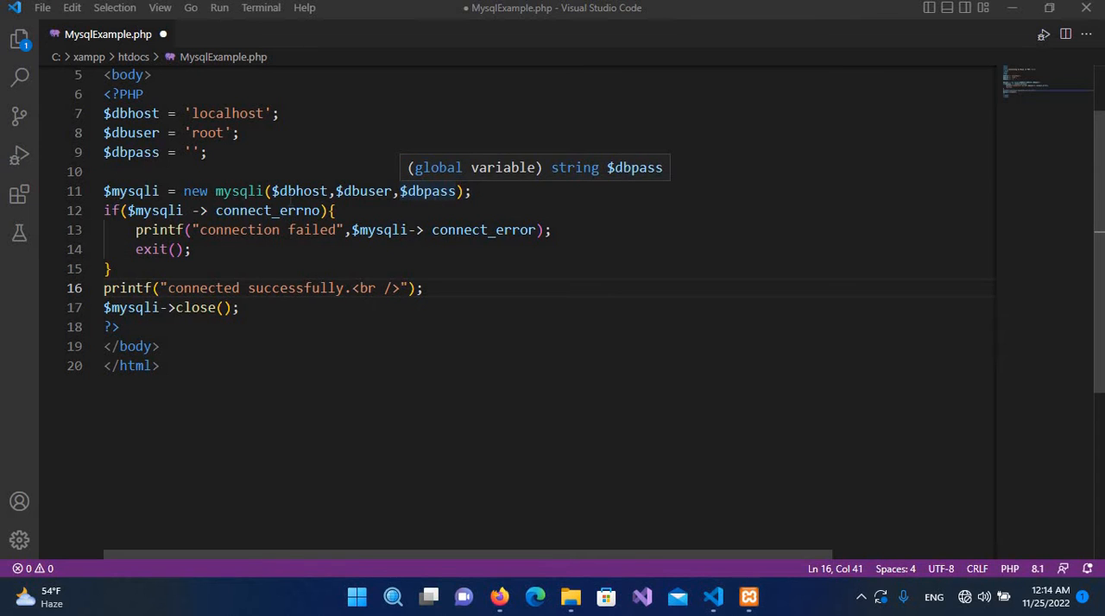
pyautogui.moveTo(427, 191)
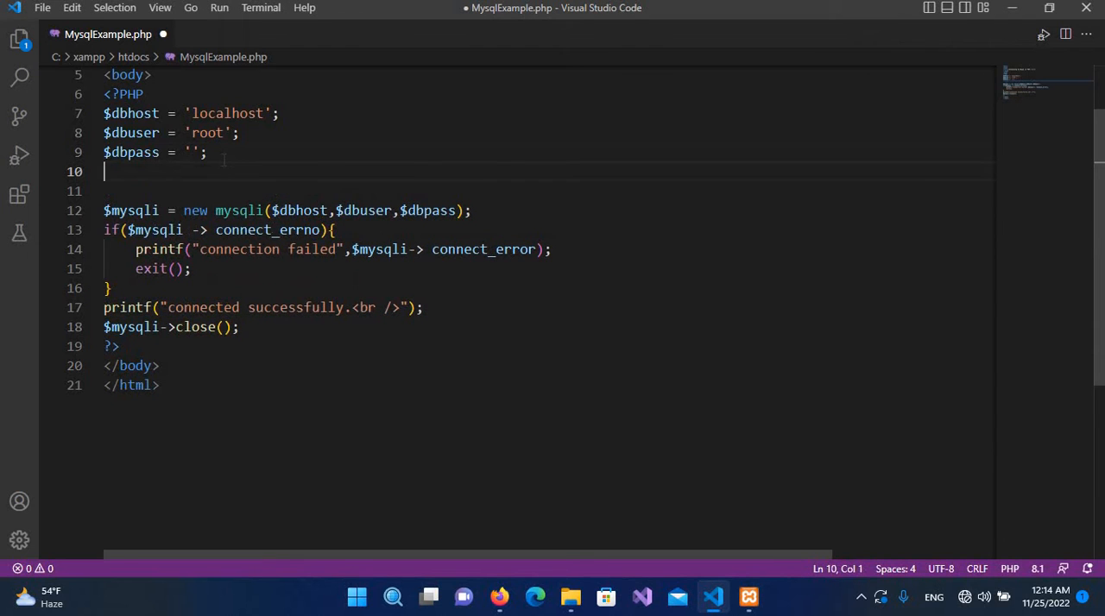
# Step: Add $dbName = ''; on line 10 below the password variable
pyautogui.write('$')
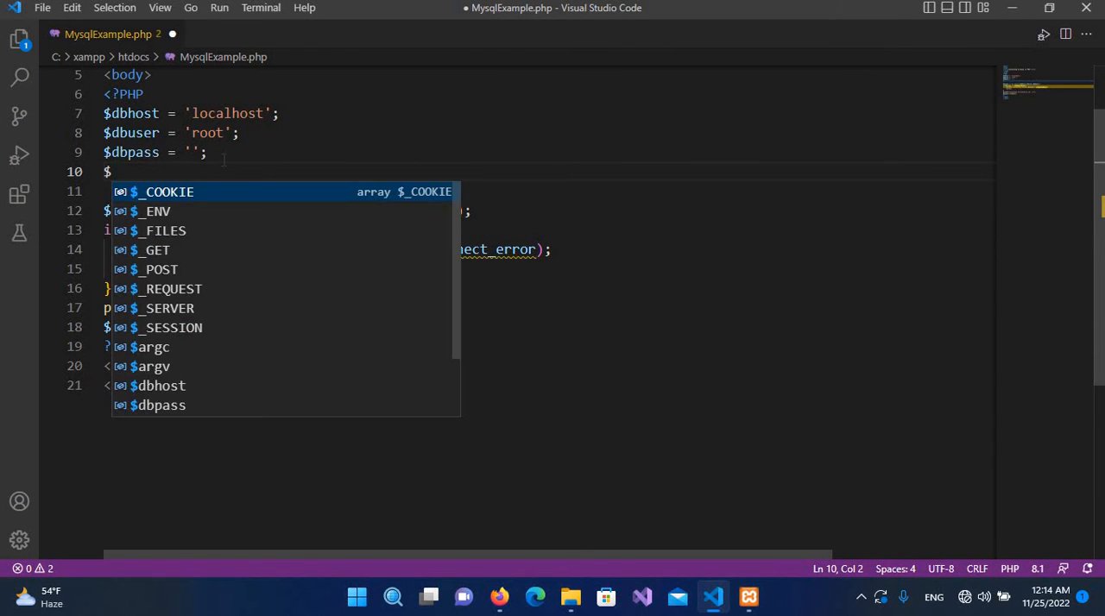
pyautogui.write('db')
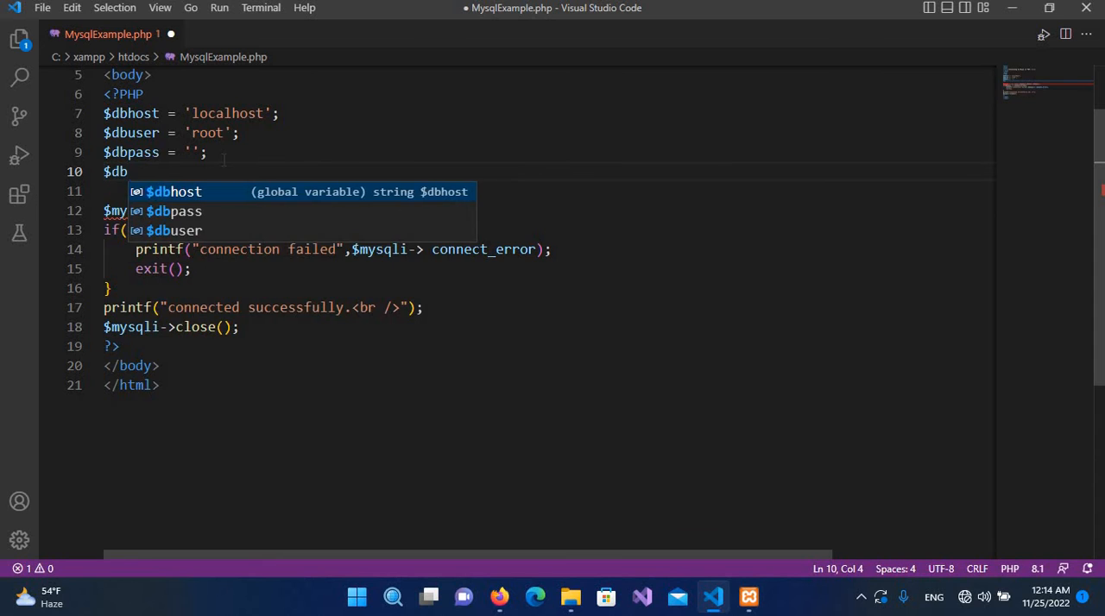
pyautogui.write('Name')
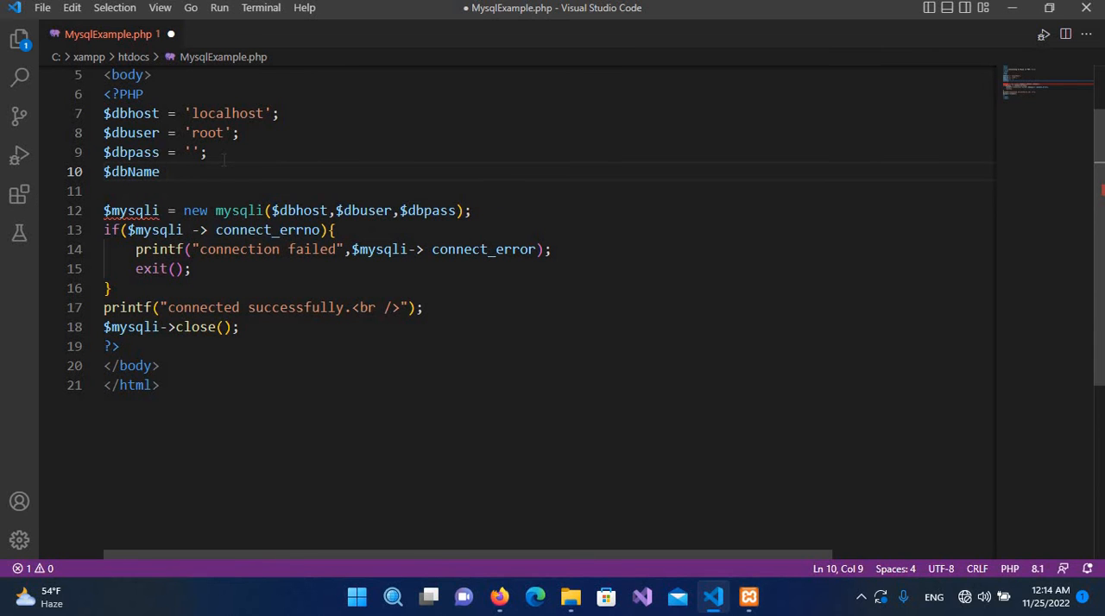
pyautogui.write("= ''")
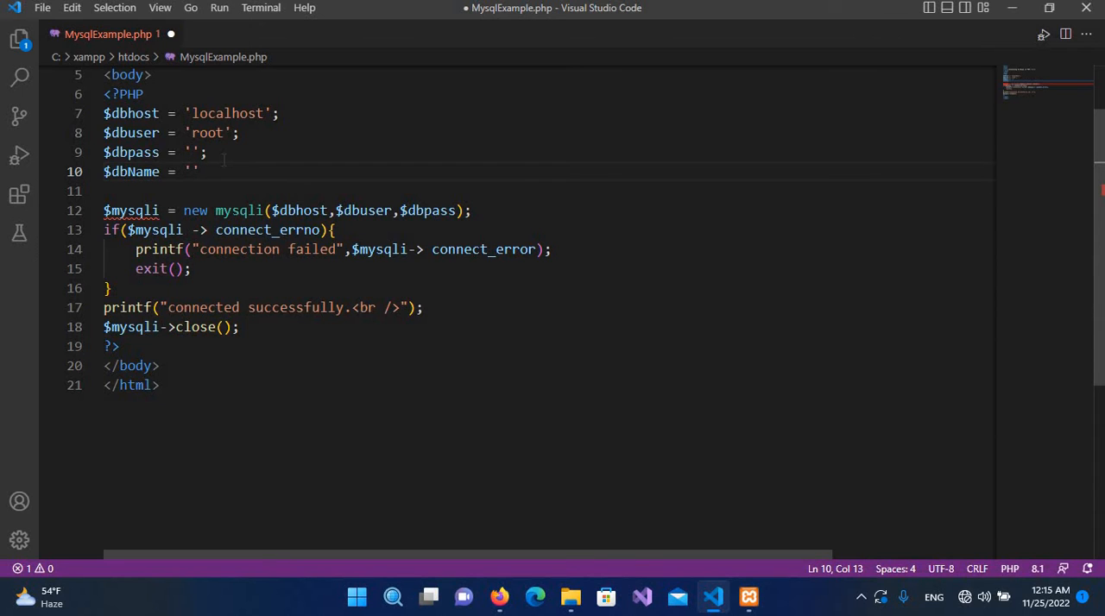
pyautogui.write("';")
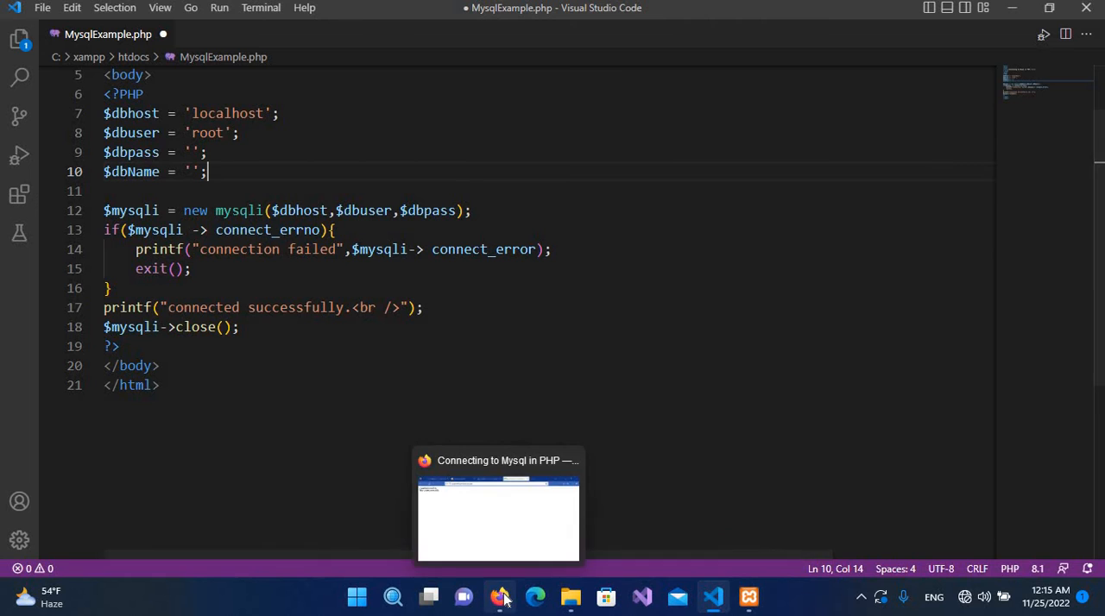
# Step: Reload phpMyAdmin in Firefox to confirm testdb lists dbtable beside test_table
pyautogui.click(500, 597)
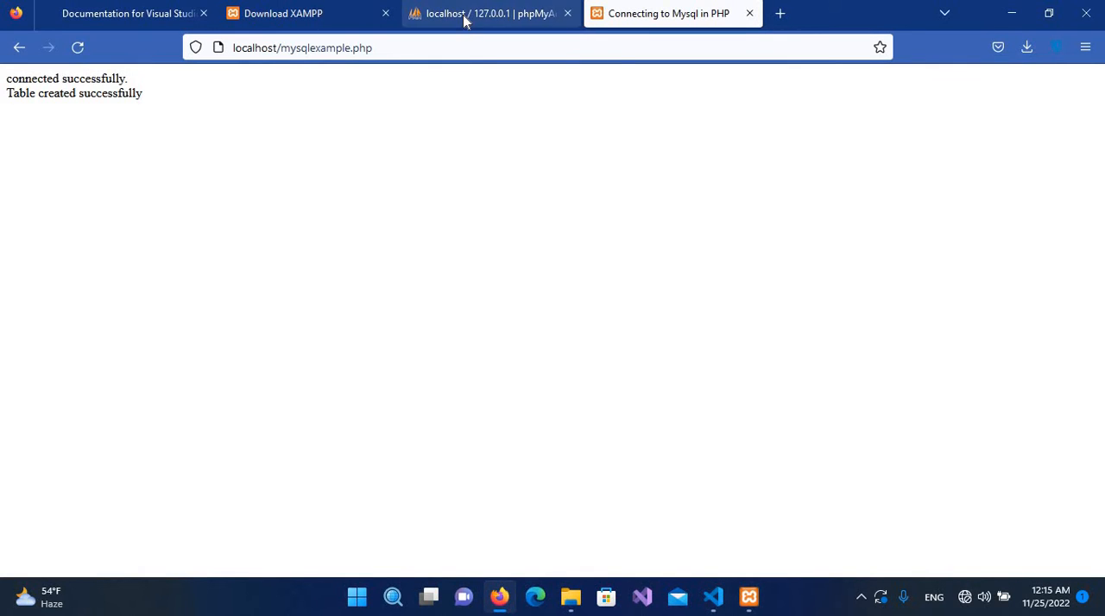
pyautogui.click(498, 13)
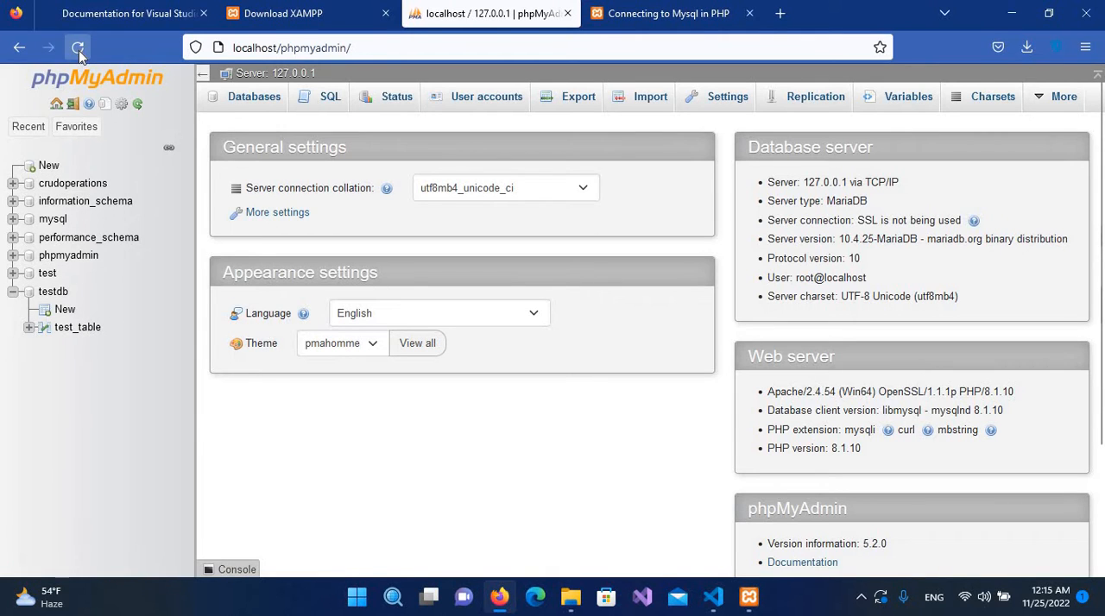
pyautogui.click(83, 46)
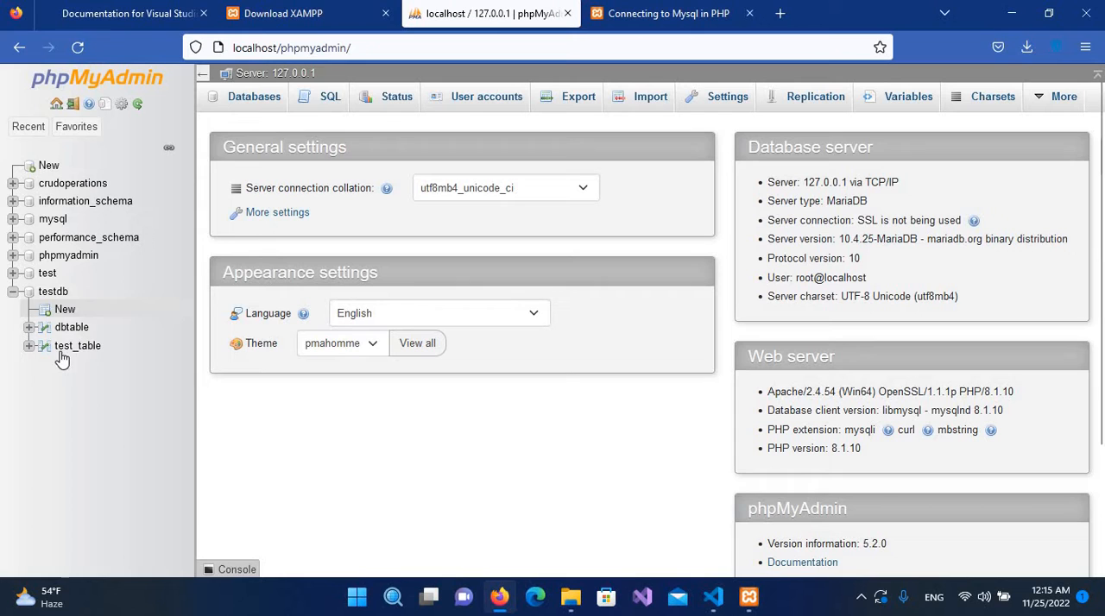
pyautogui.moveTo(86, 359)
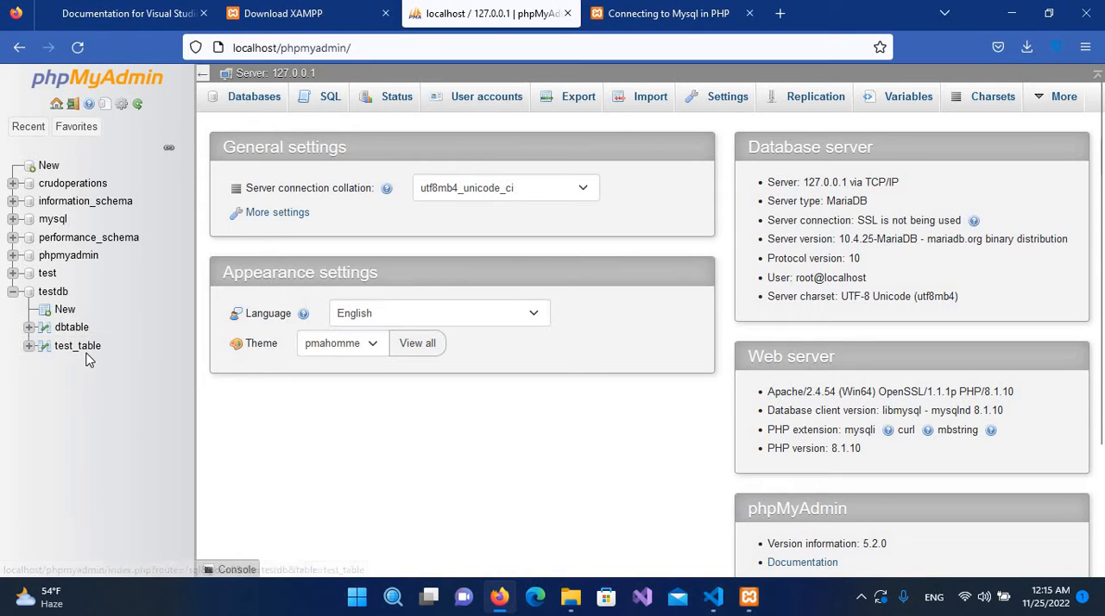
pyautogui.moveTo(78, 346)
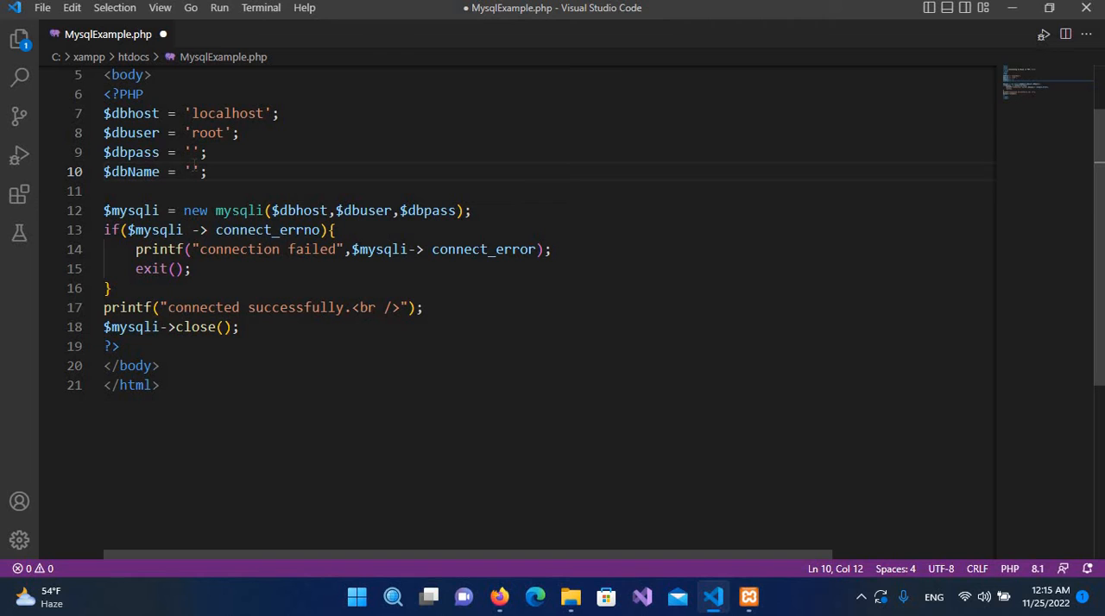
# Step: Set $dbName to 'testdb', pass it as the fourth mysqli argument, and add a line after printf
pyautogui.write('test')
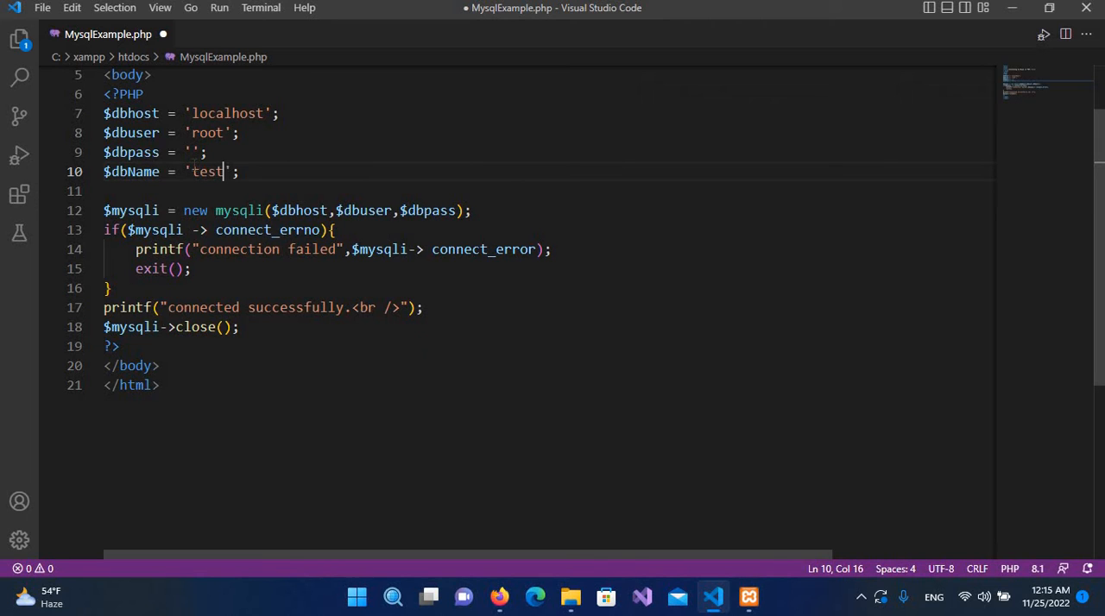
pyautogui.write('db')
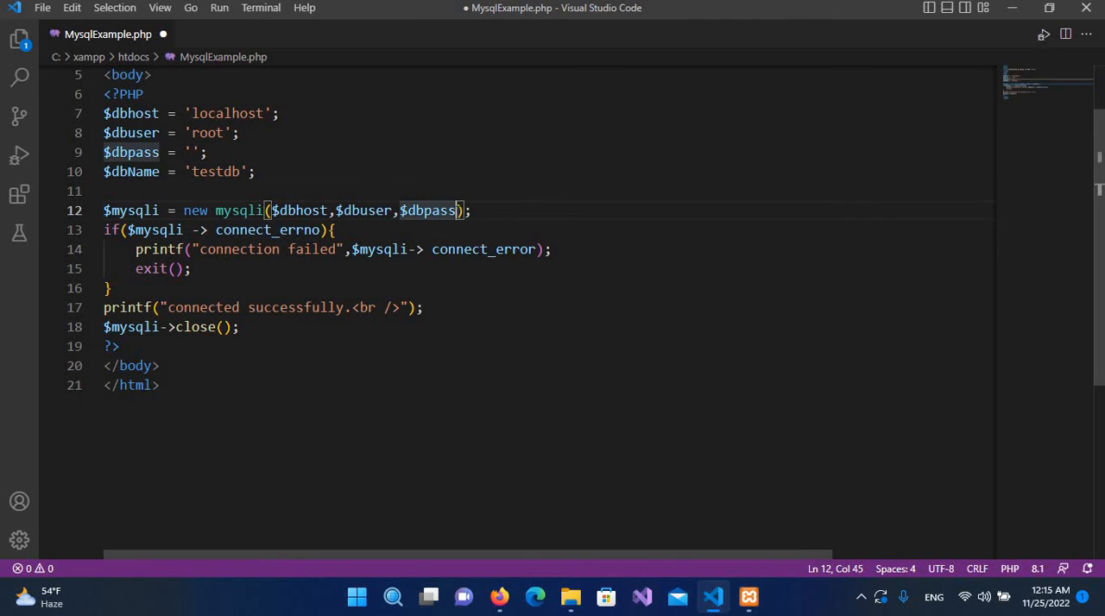
pyautogui.write(',')
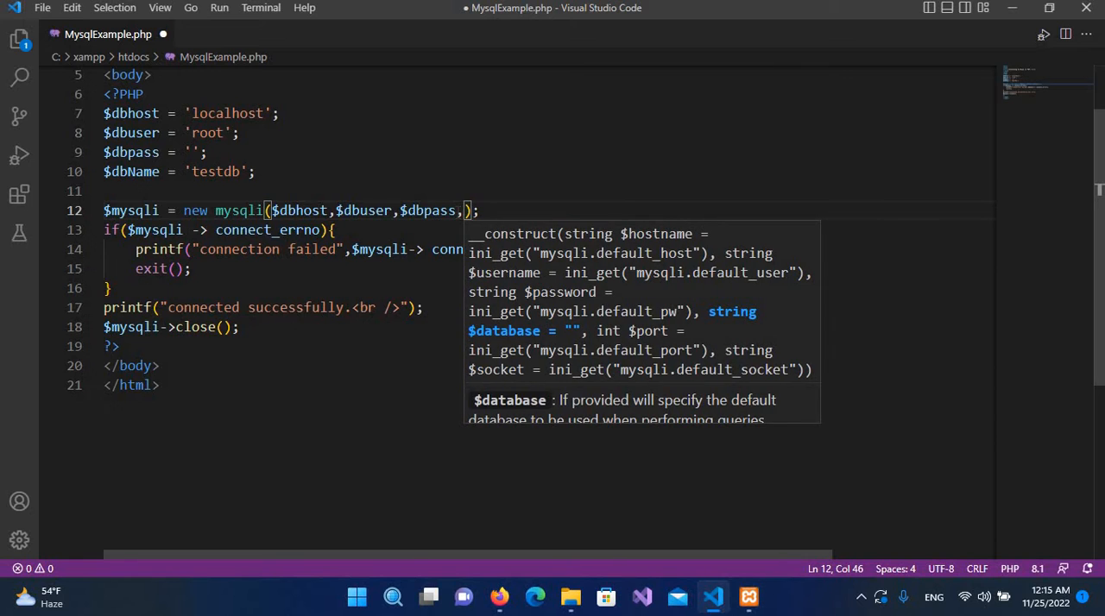
pyautogui.write('$dbName')
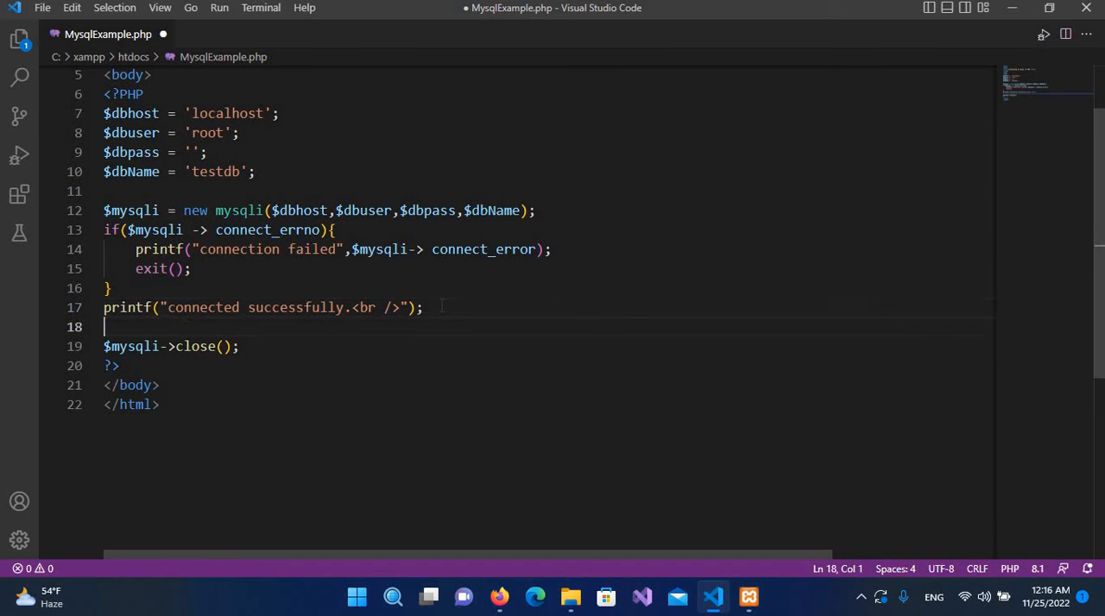
pyautogui.press('Enter')
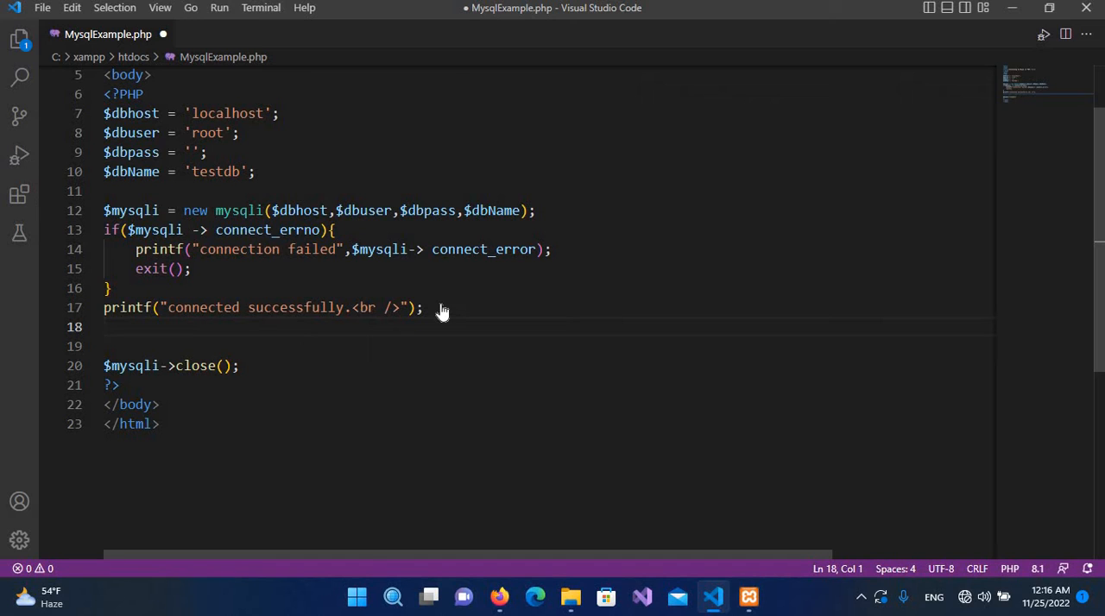
# Step: Start the $sql string "create table tablepersons (id ..." on line 18
pyautogui.write('$sql = "c')
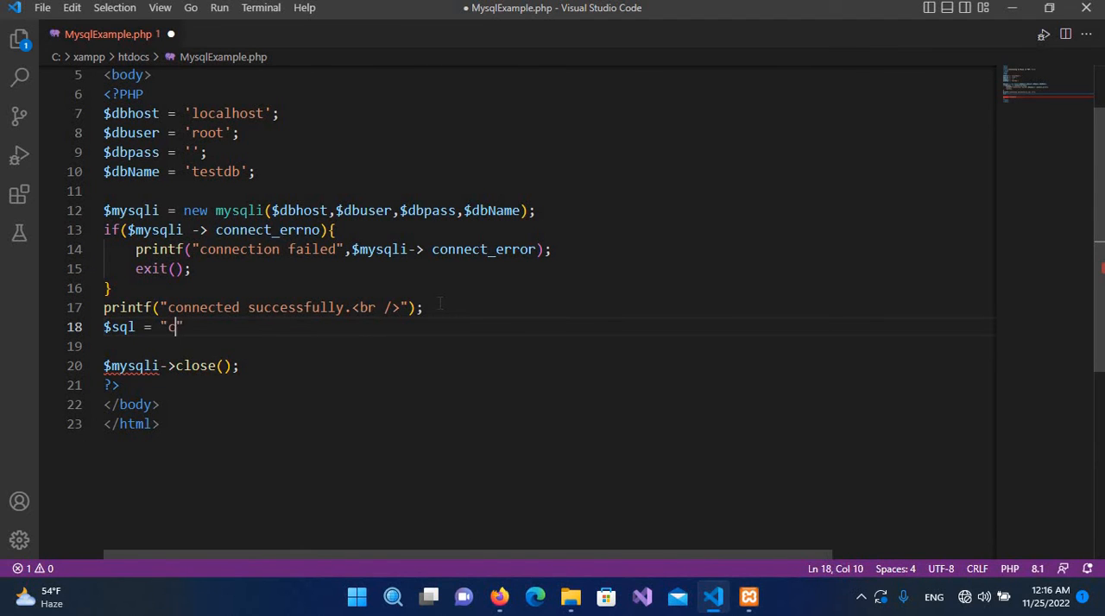
pyautogui.write('reate')
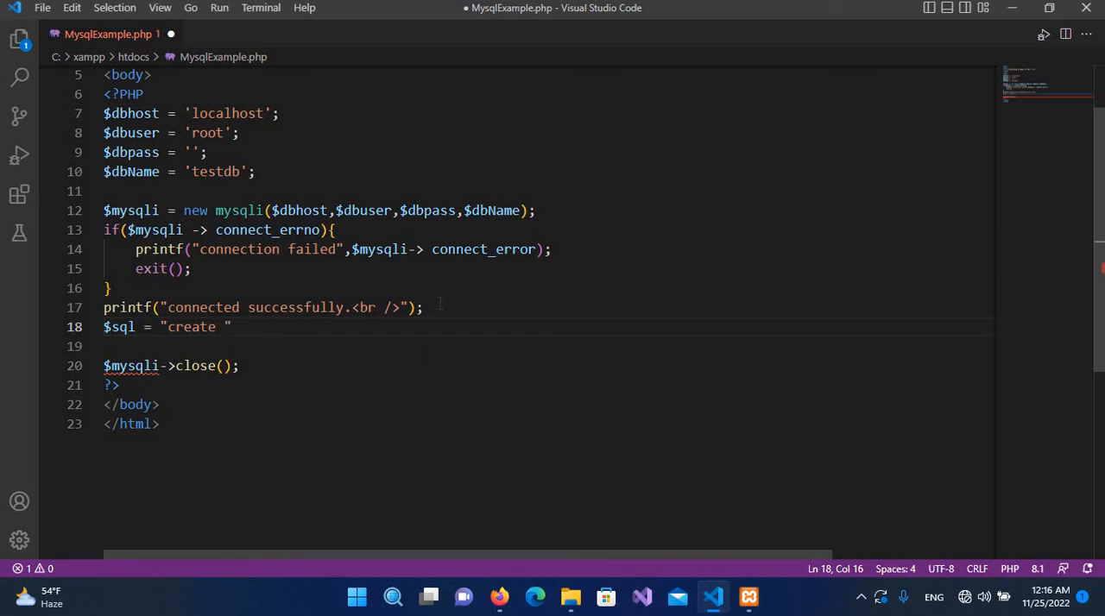
pyautogui.write('table')
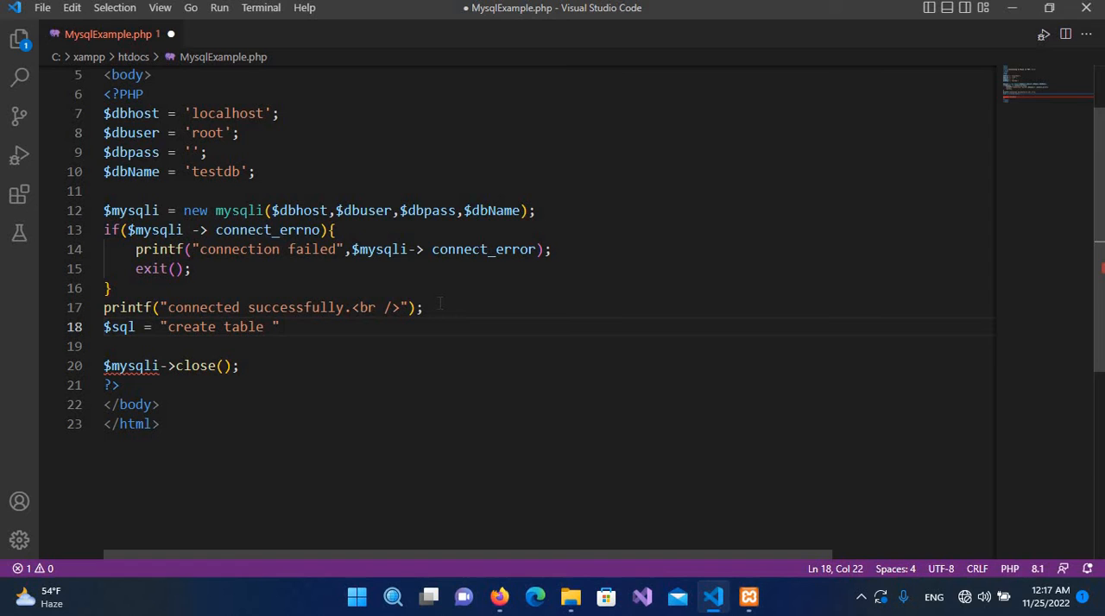
pyautogui.write('tab')
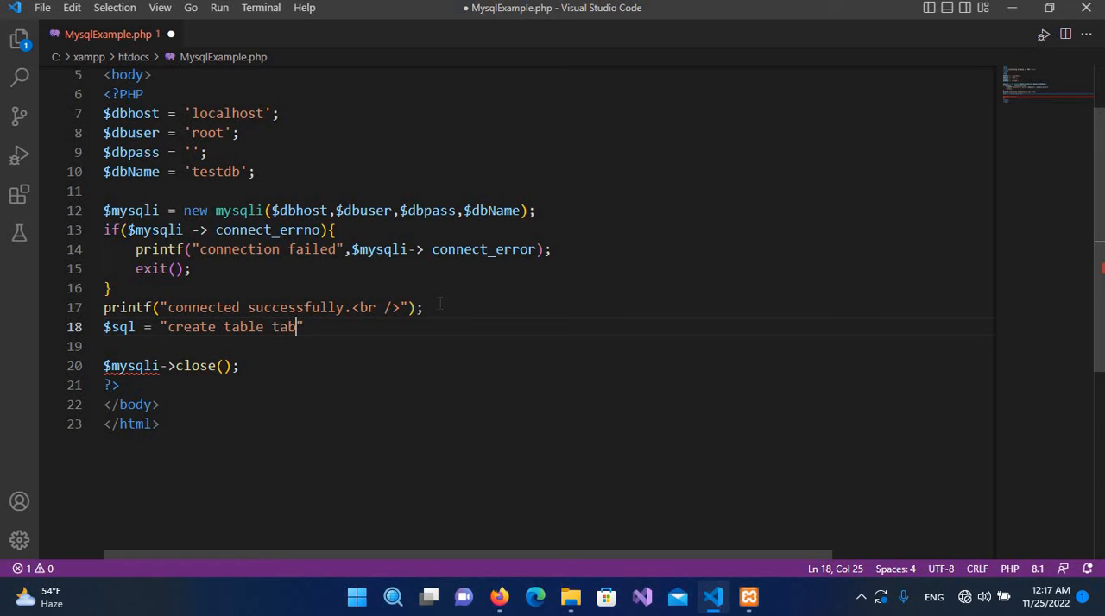
pyautogui.write('le')
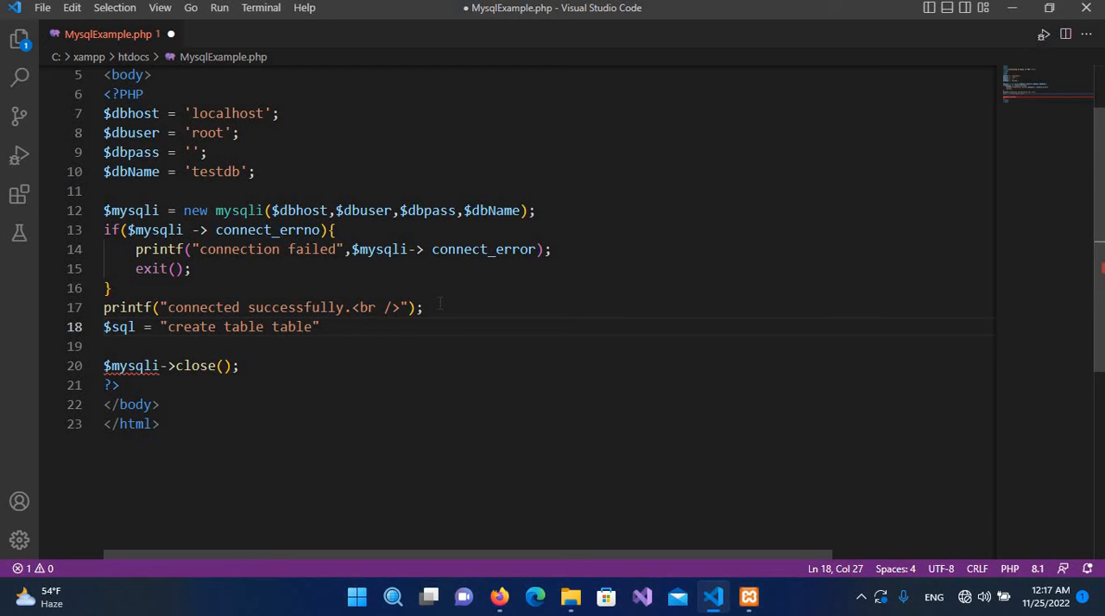
pyautogui.write('persons')
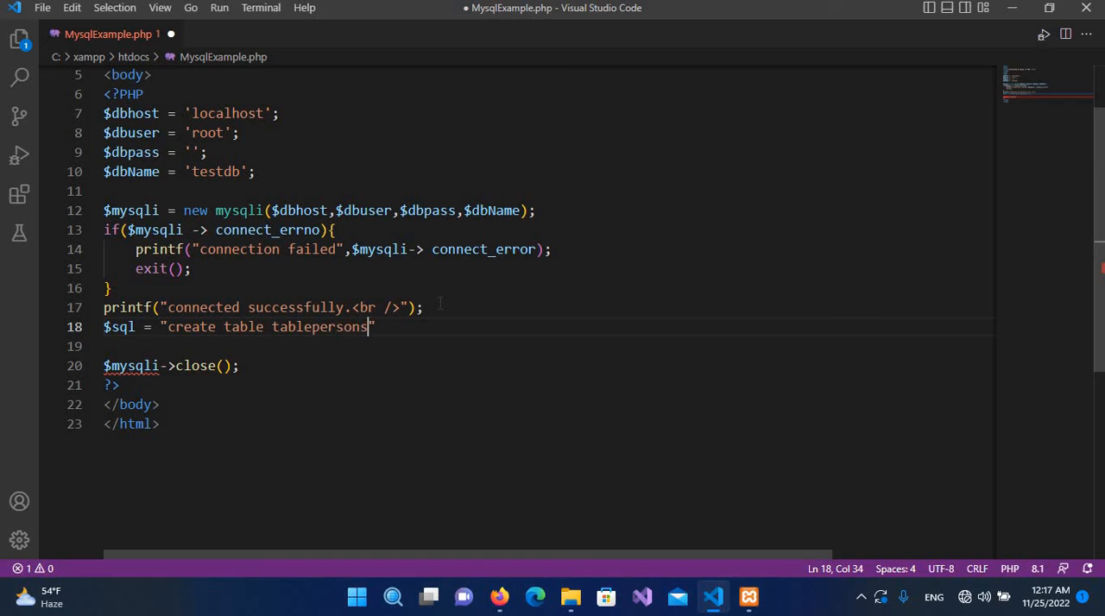
pyautogui.write('" "')
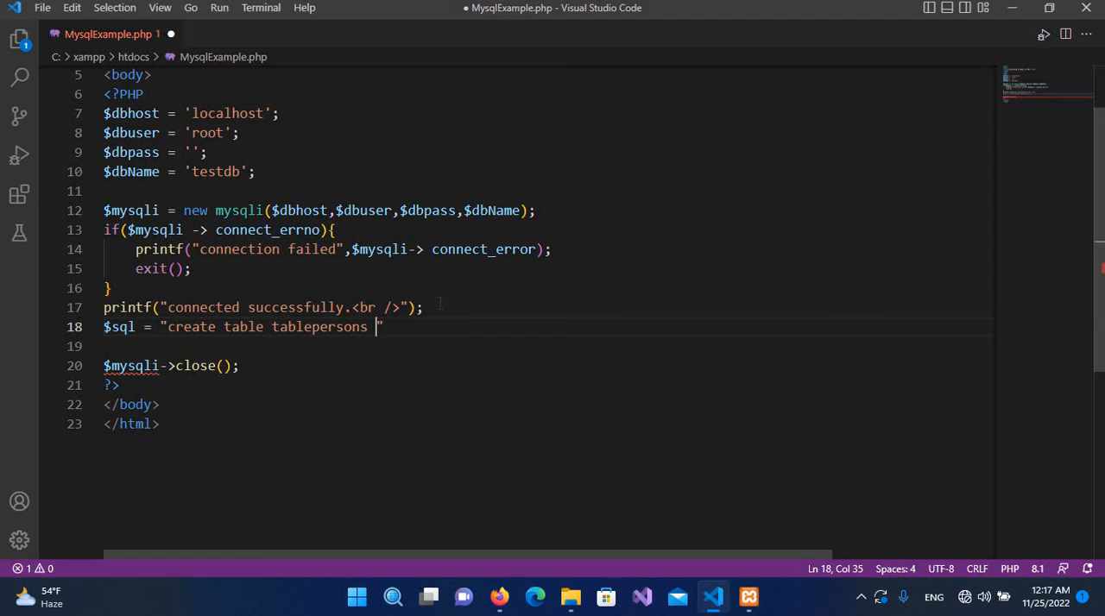
pyautogui.write('(')
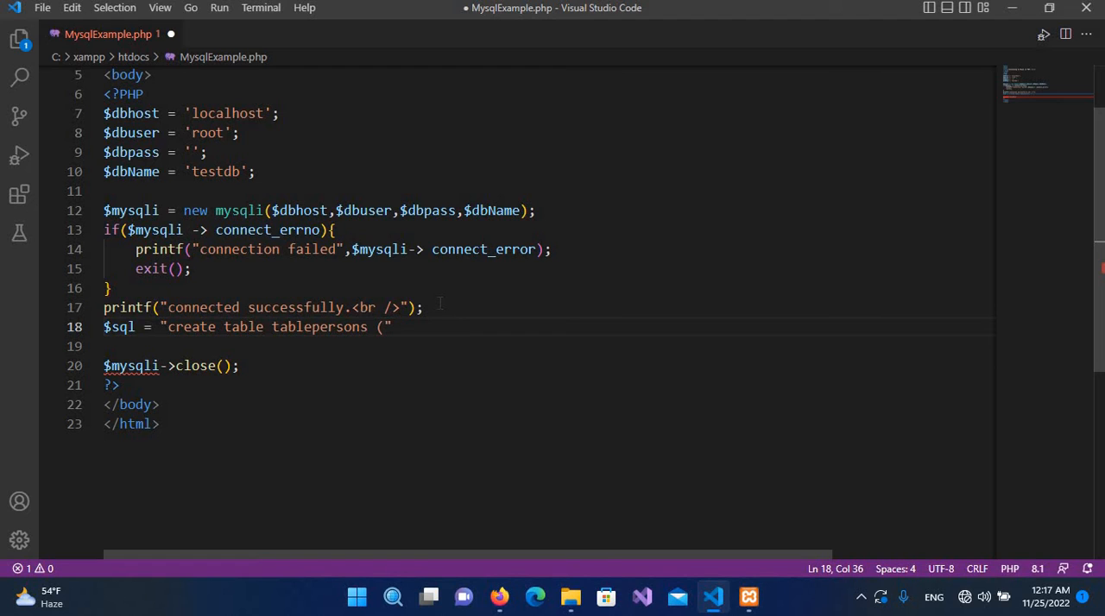
pyautogui.write(')')
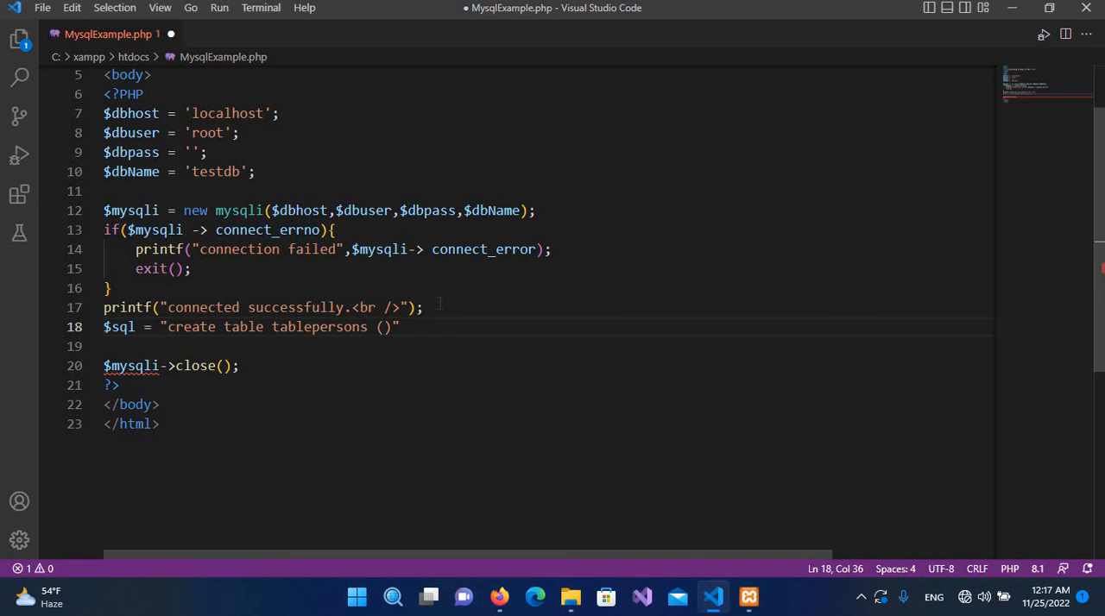
pyautogui.write('id int,')
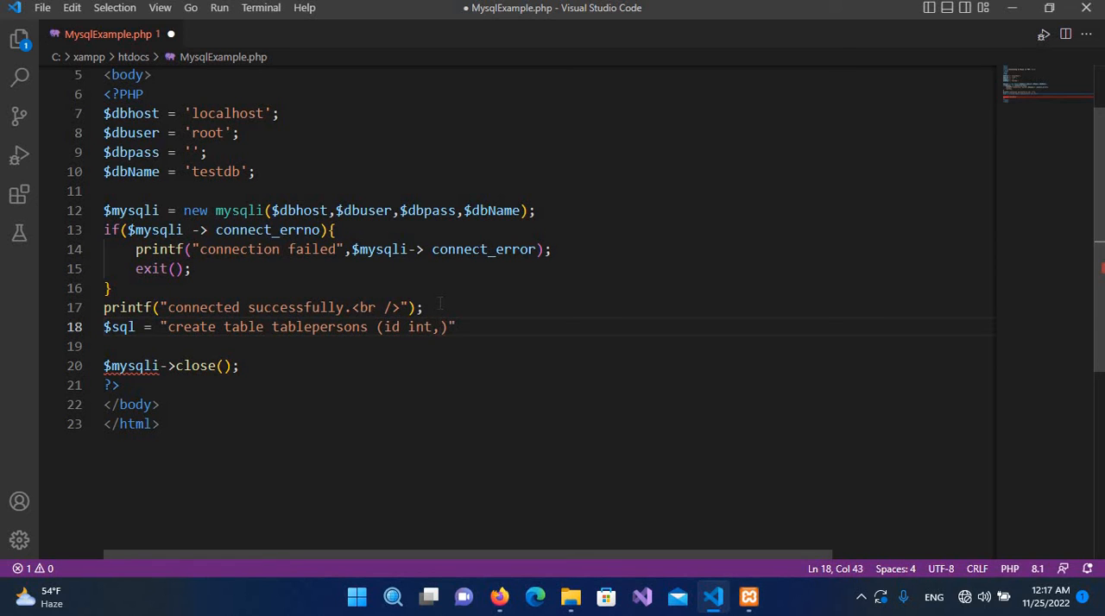
# Step: Add name varchar(50) and fname varchar(50) columns and end the statement with a semicolon
pyautogui.write('name')
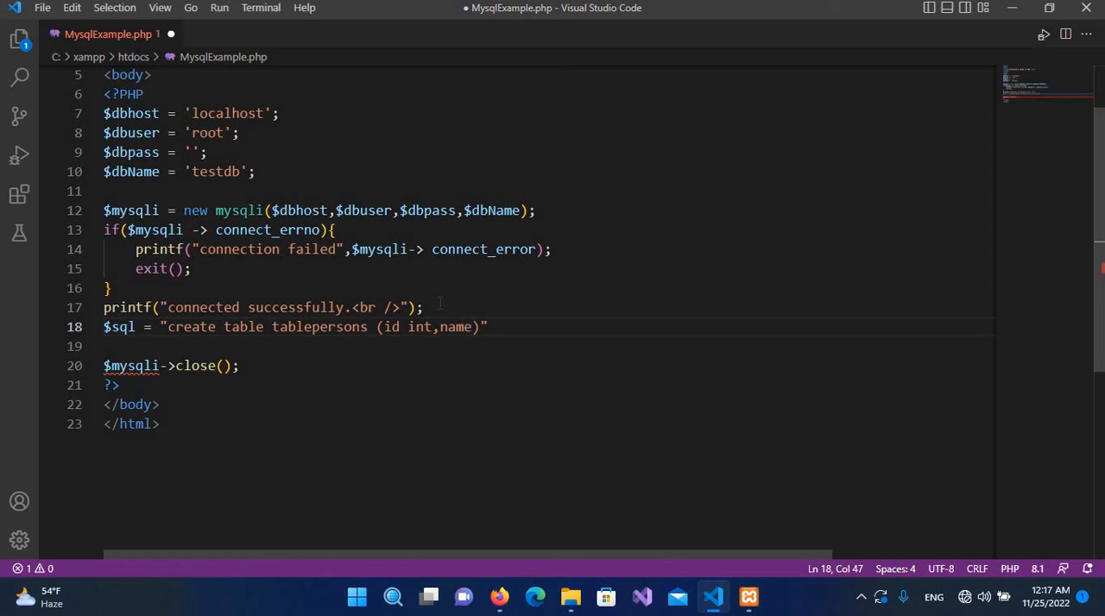
pyautogui.write('varchr')
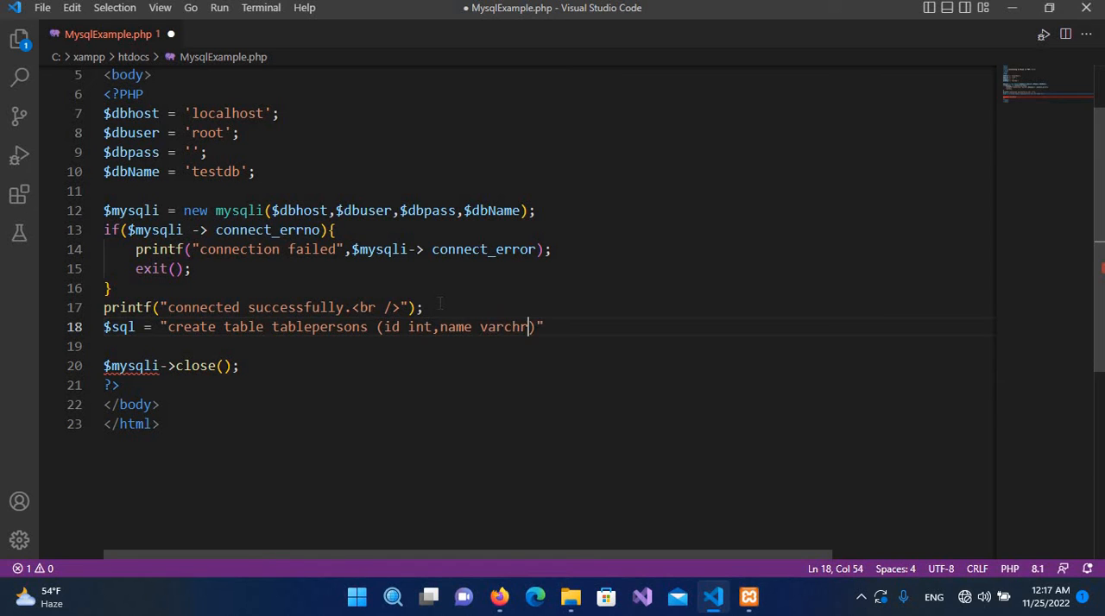
pyautogui.write('a')
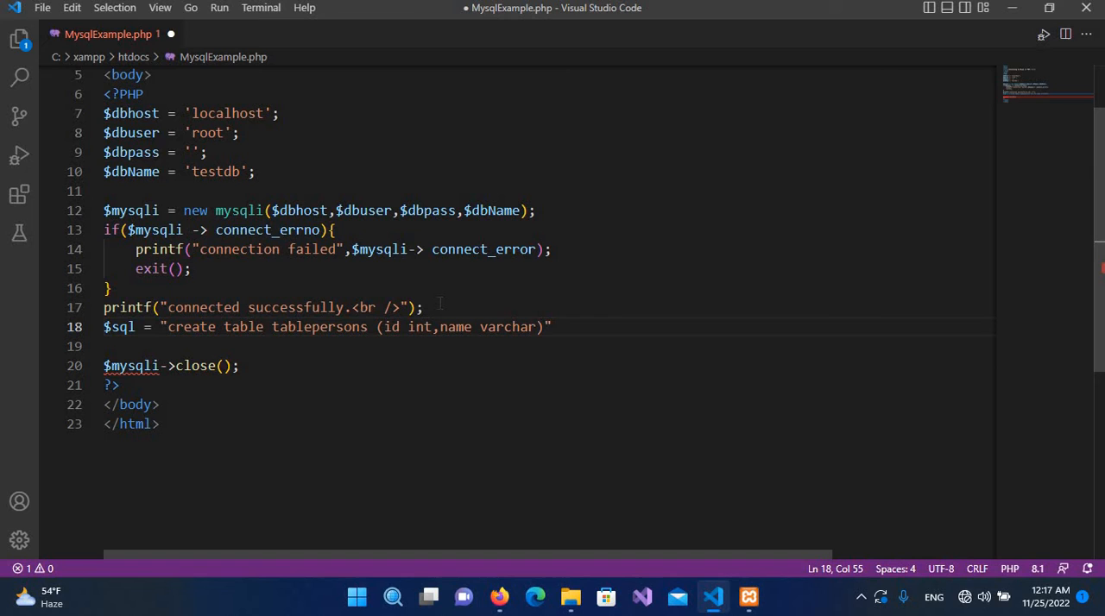
pyautogui.write('(')
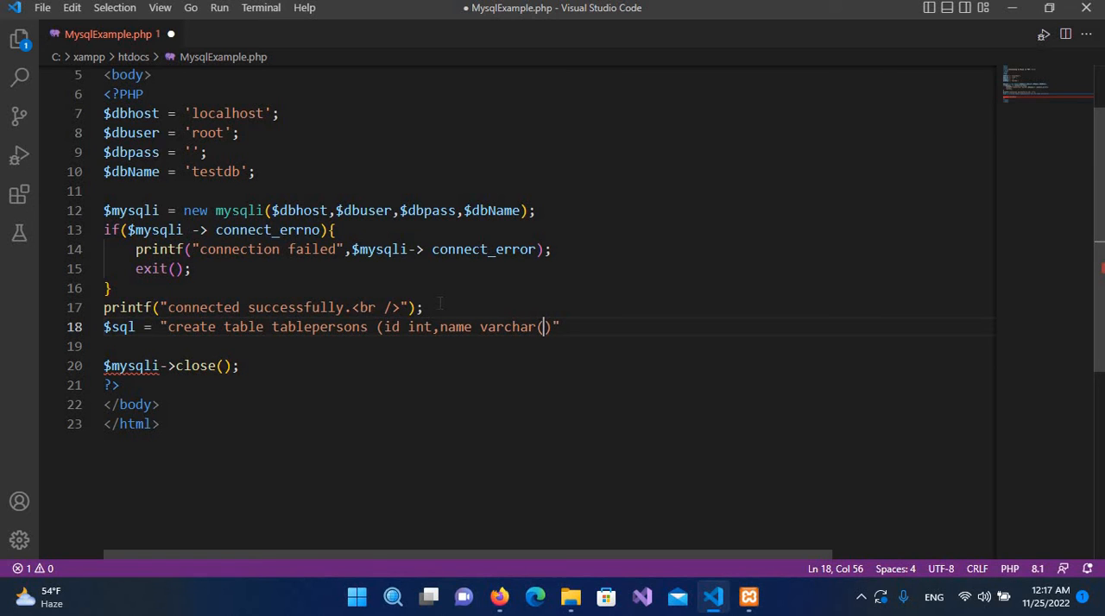
pyautogui.write(')')
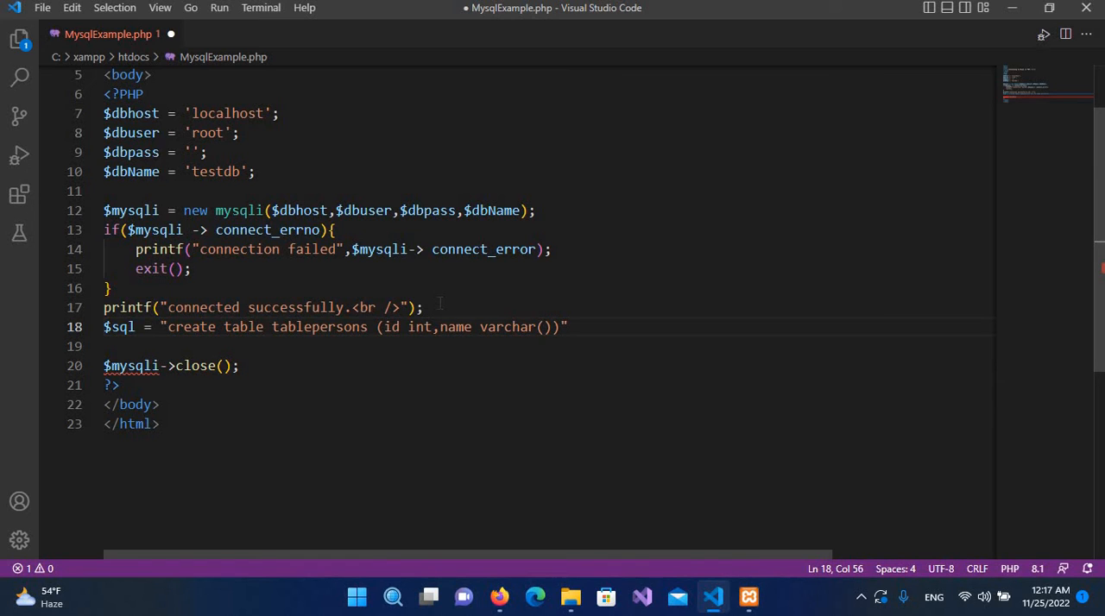
pyautogui.write('50')
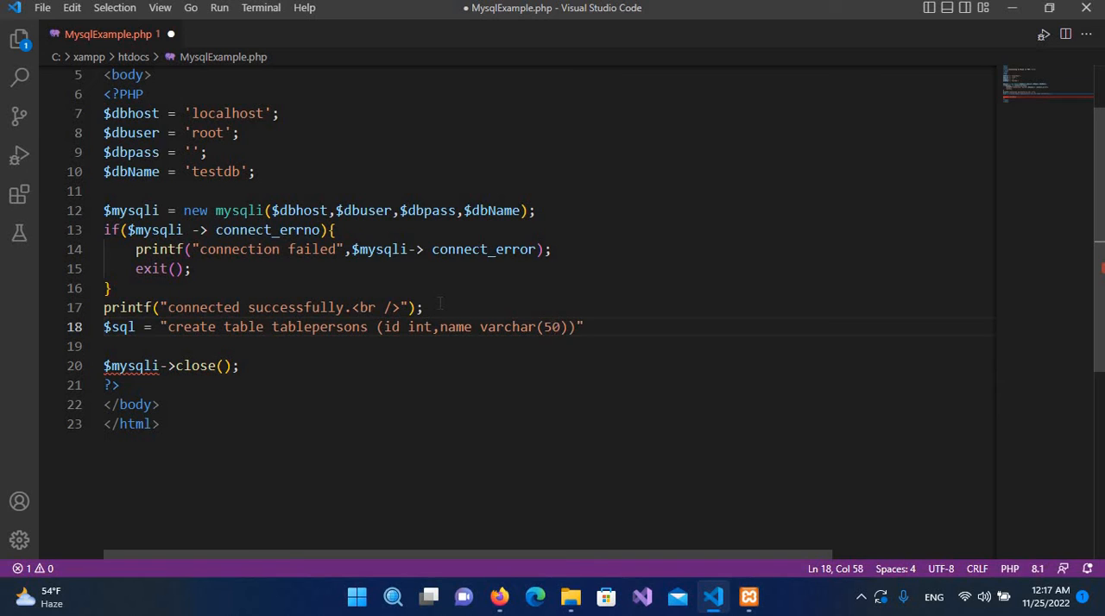
pyautogui.write(',')
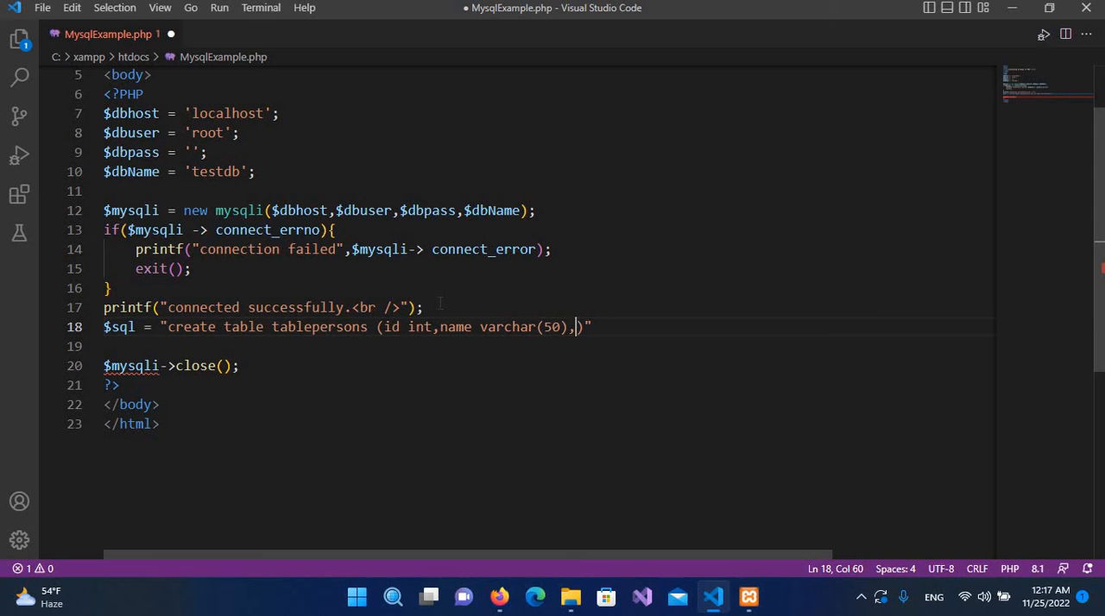
pyautogui.write('fname')
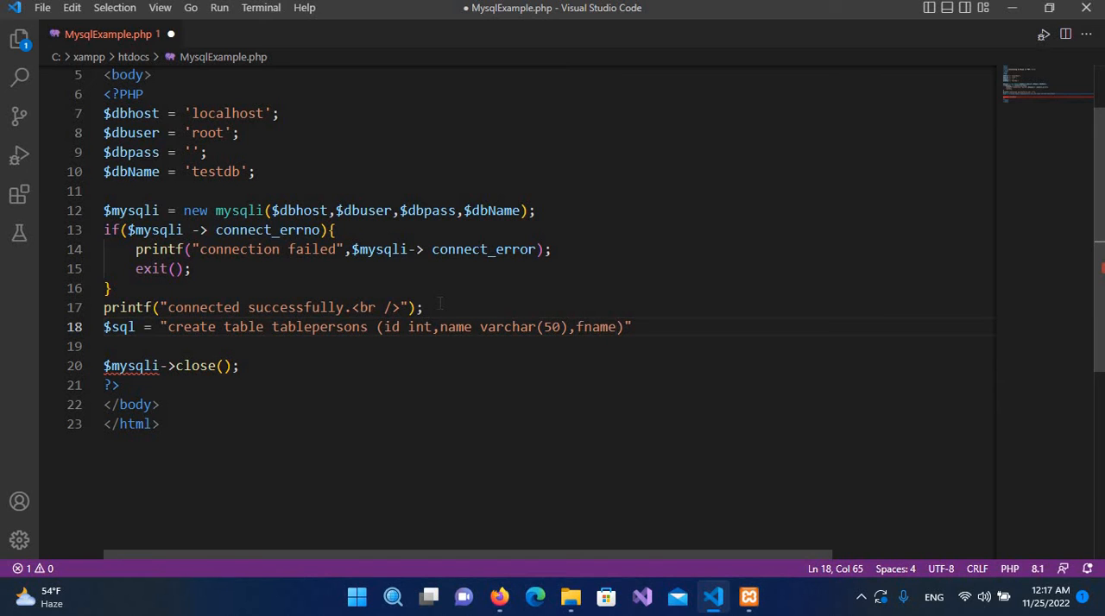
pyautogui.write('()')
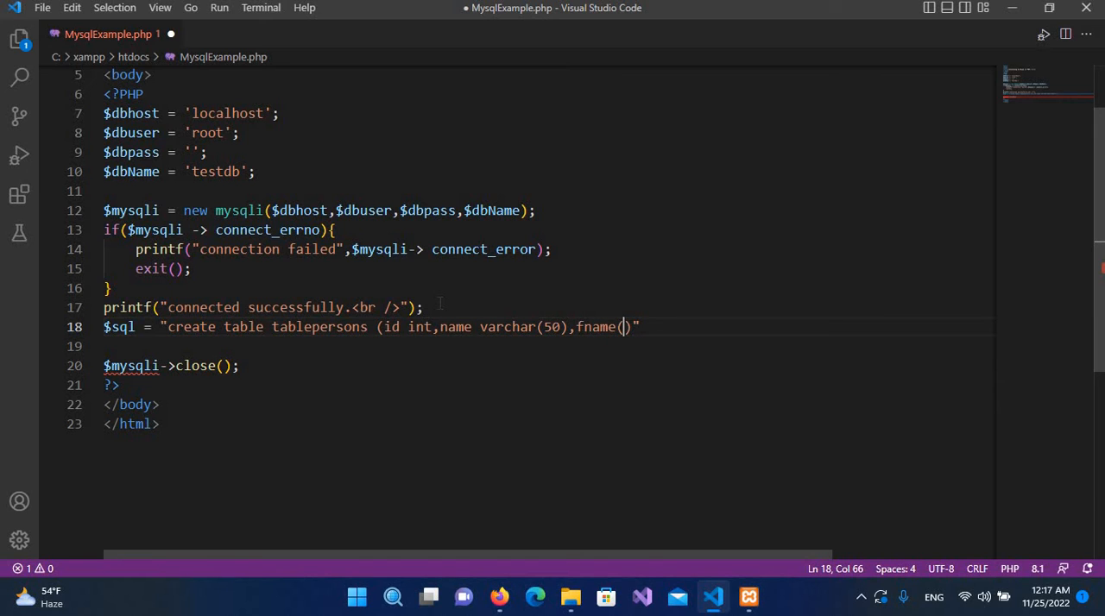
pyautogui.write(')')
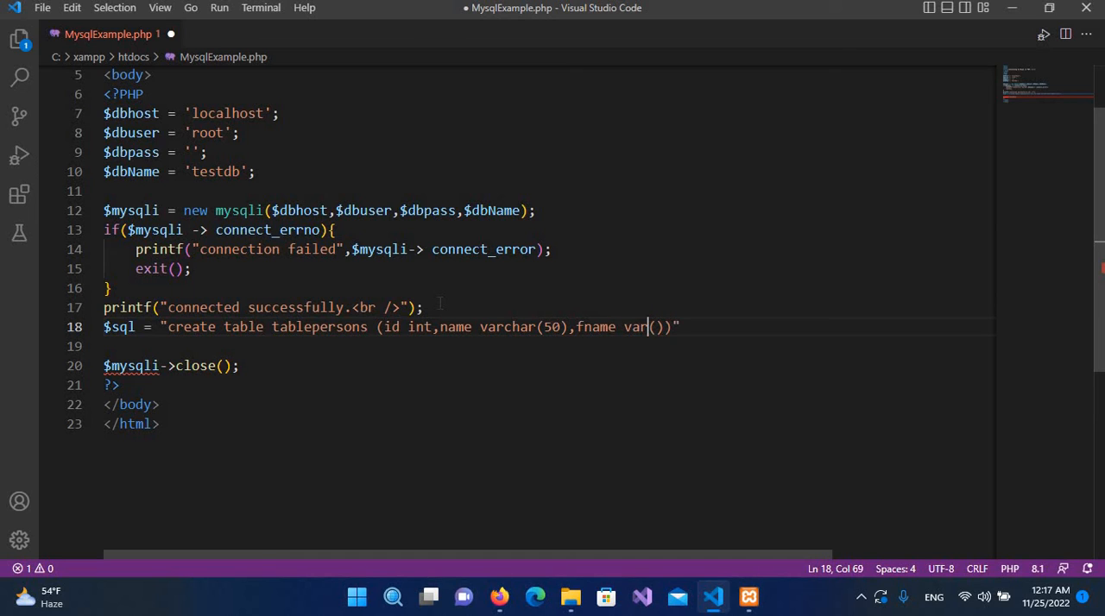
pyautogui.write('char')
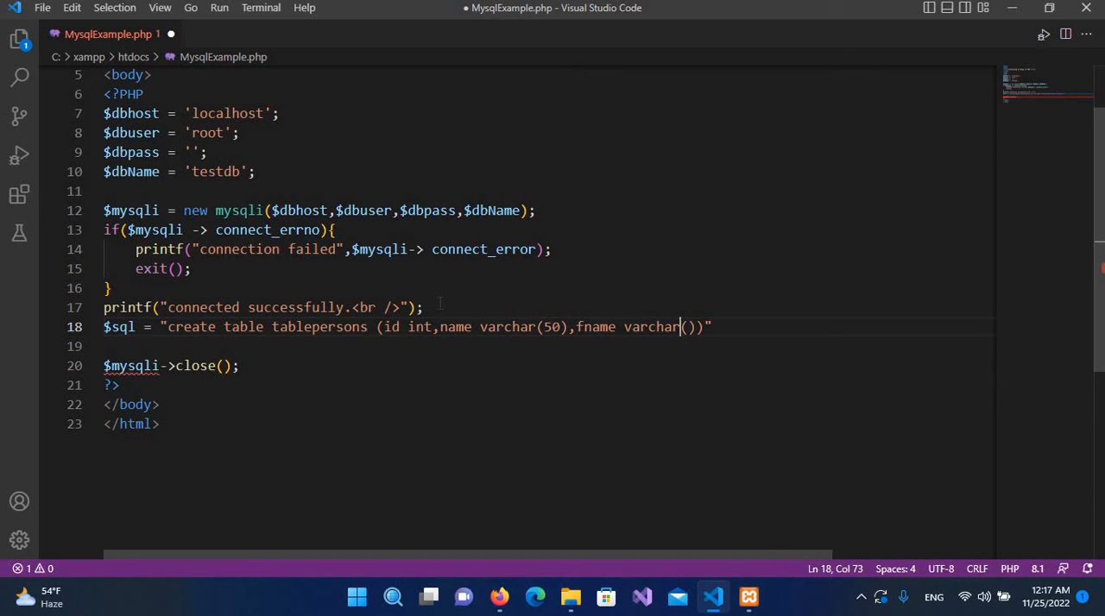
pyautogui.write('50')
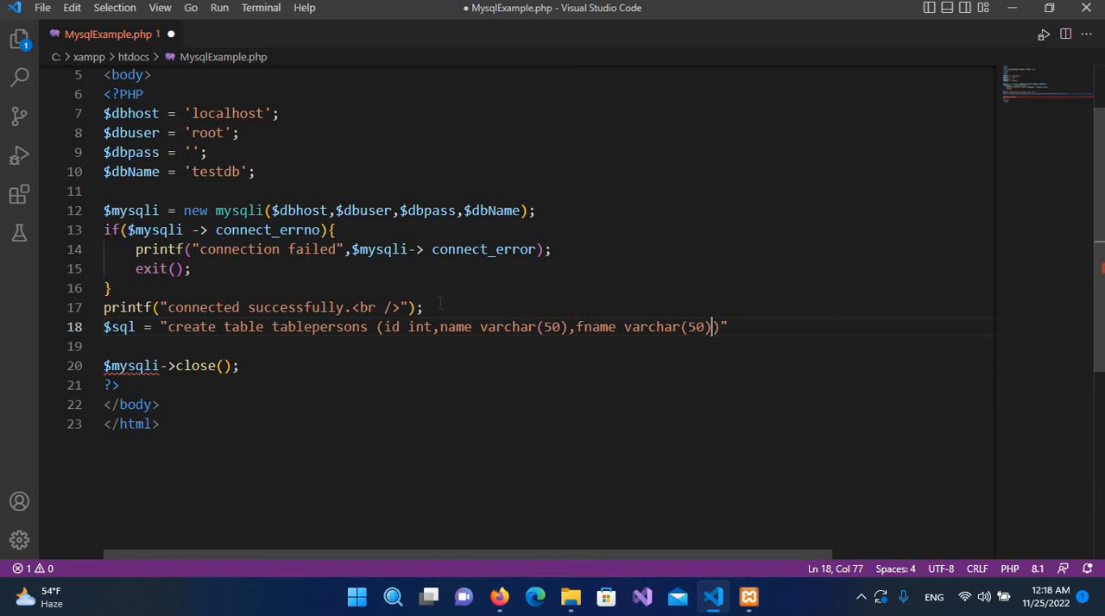
pyautogui.write(')')
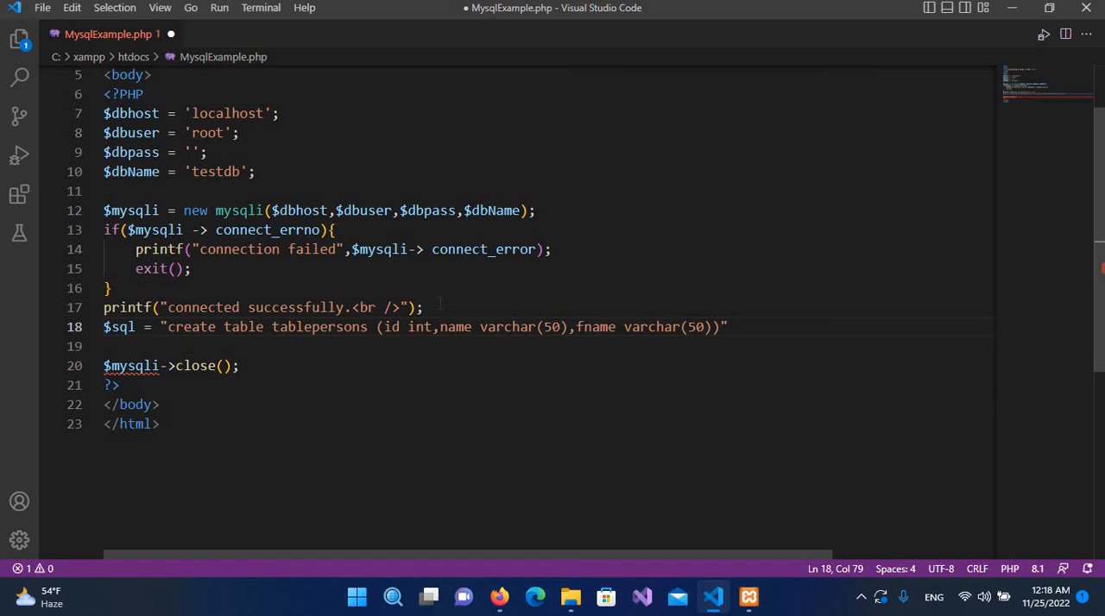
pyautogui.write(';')
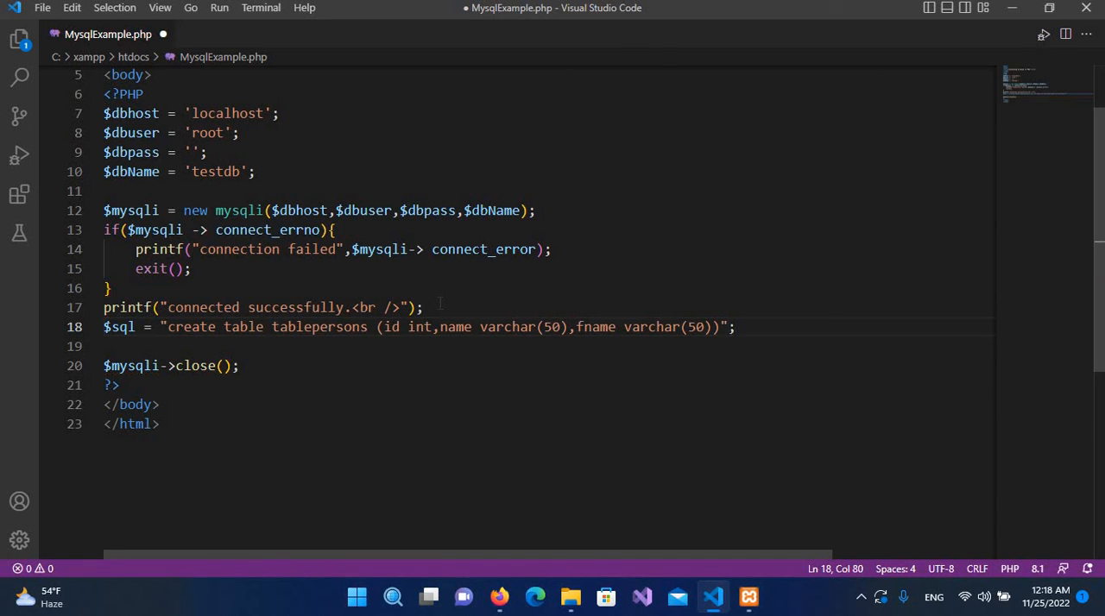
pyautogui.press('Enter')
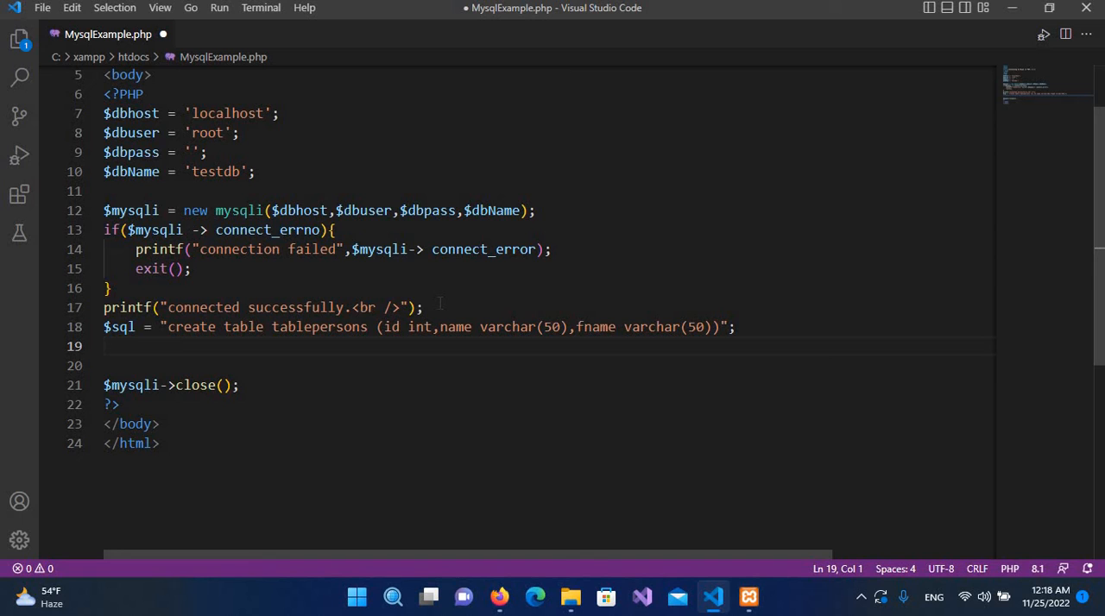
# Step: Add an if block testing $mysqli->query($sql), choosing query from IntelliSense
pyautogui.write('if(')
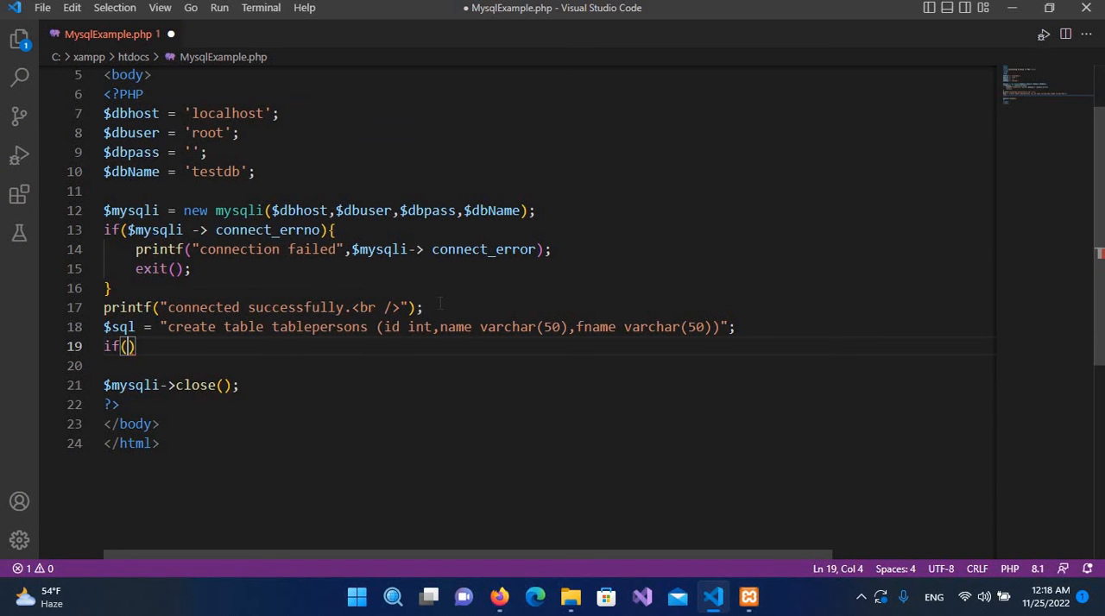
pyautogui.write('$')
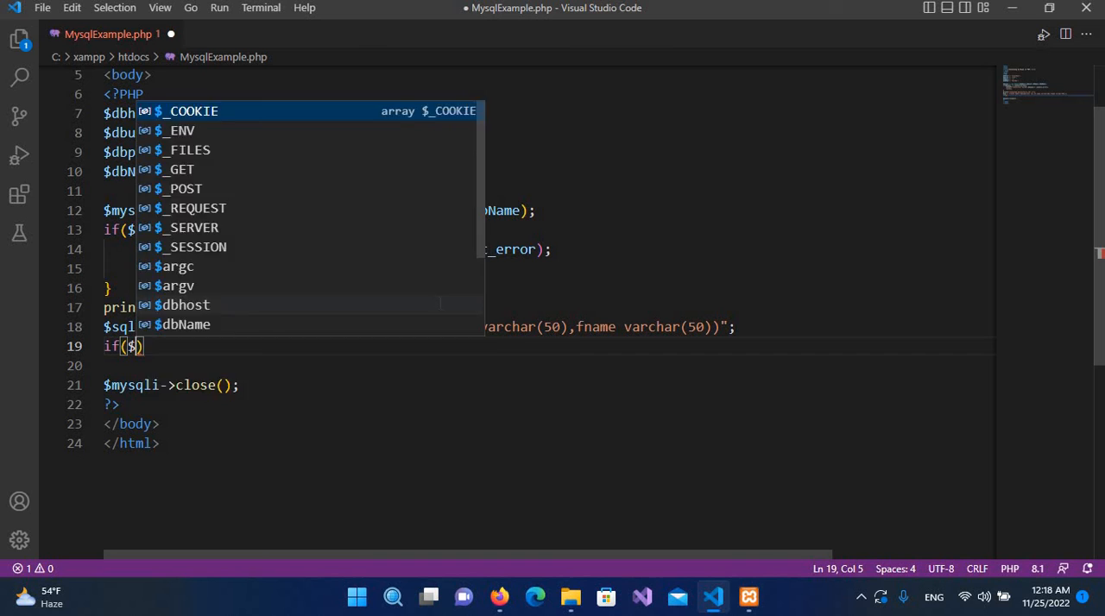
pyautogui.write('mysqli')
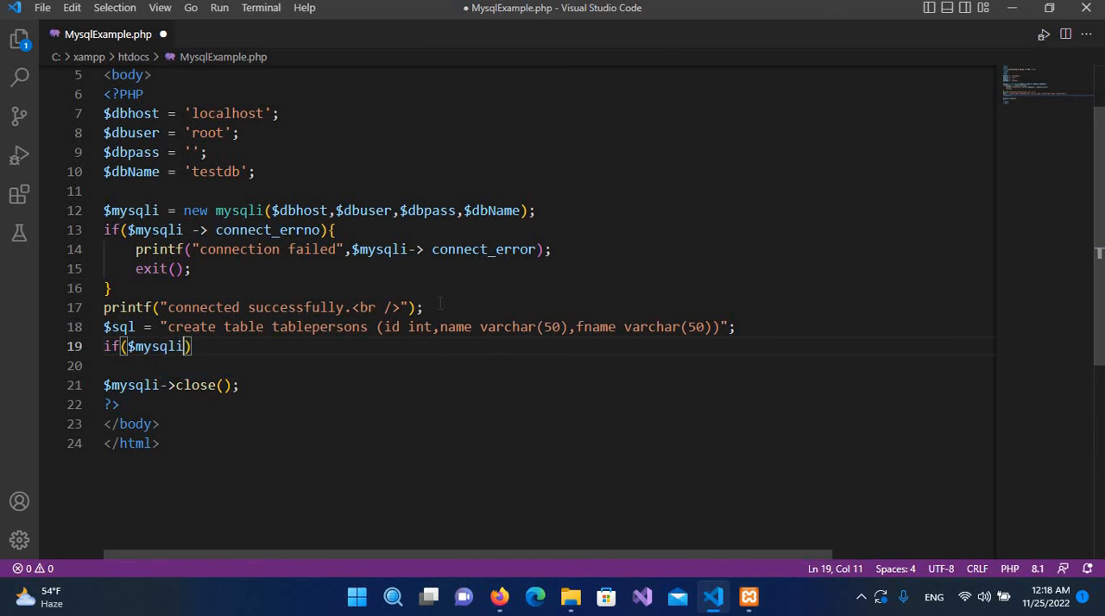
pyautogui.write('->')
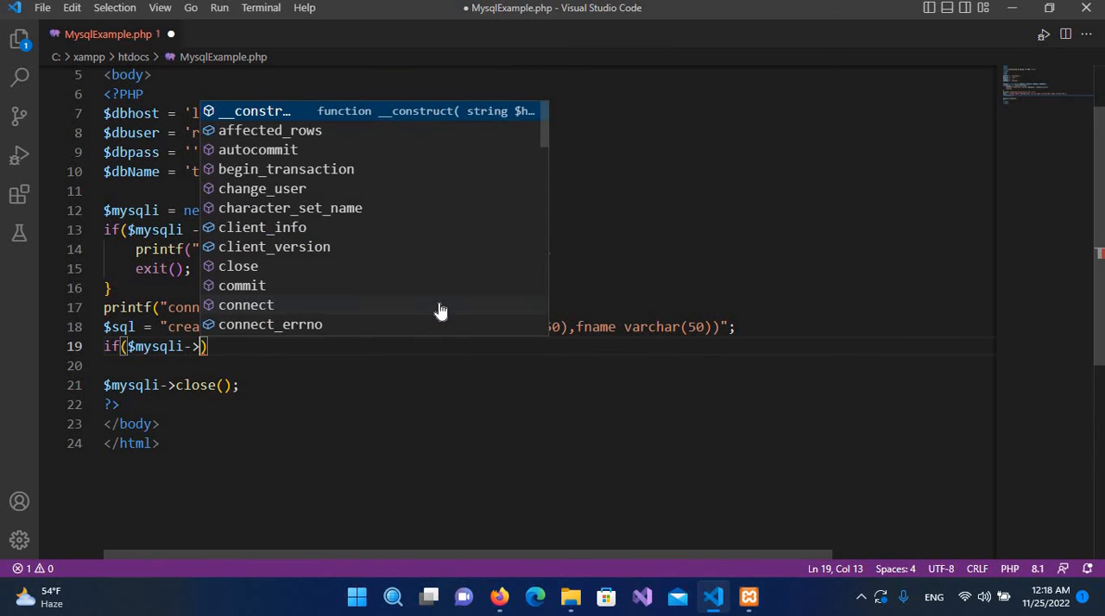
pyautogui.write('q')
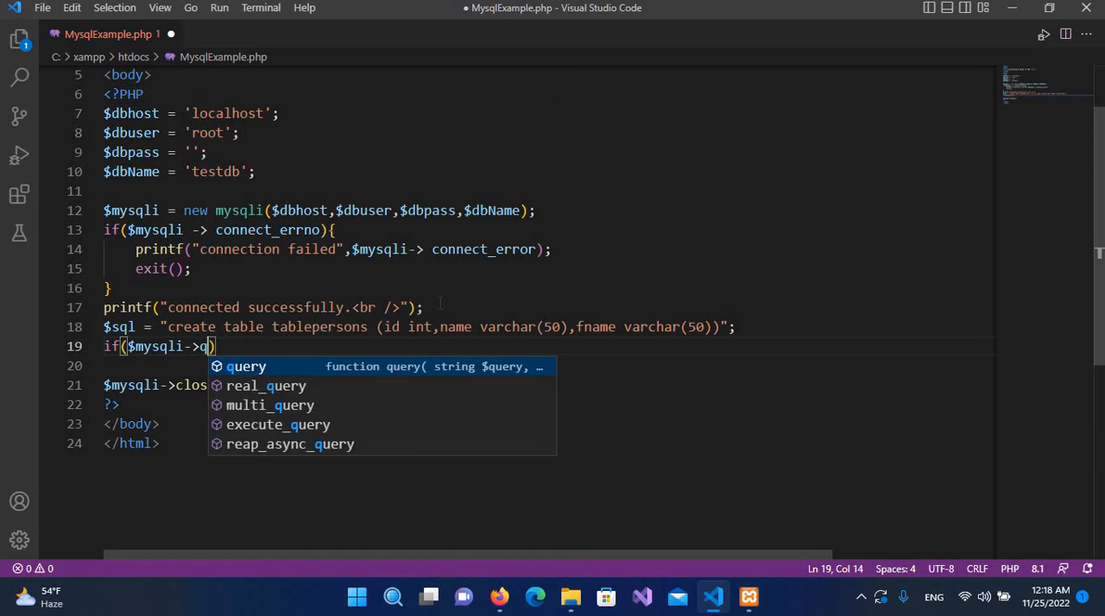
pyautogui.click(247, 366)
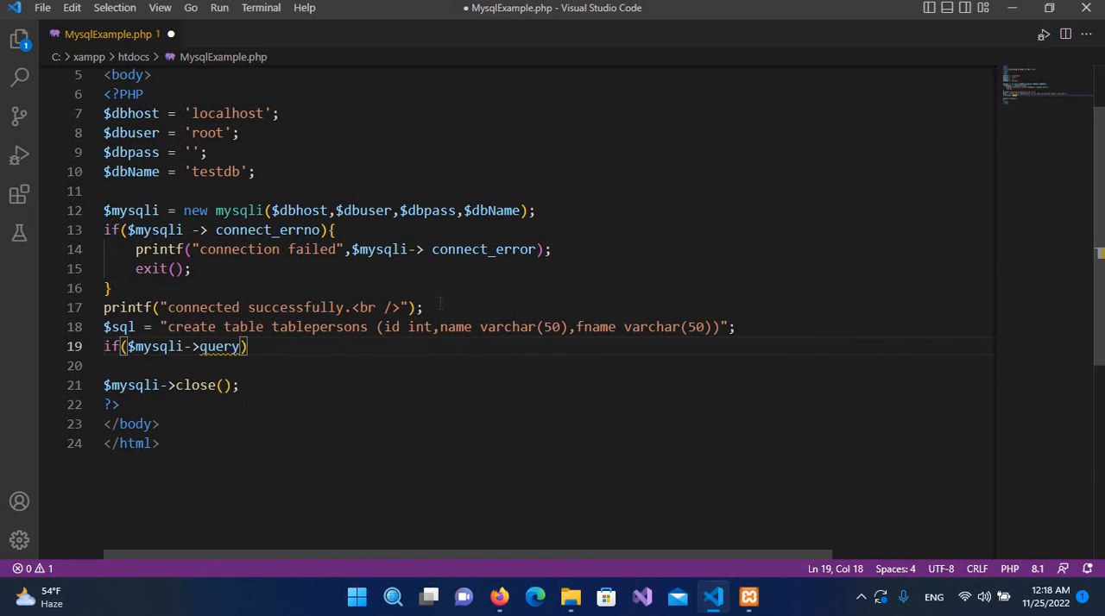
pyautogui.write('(')
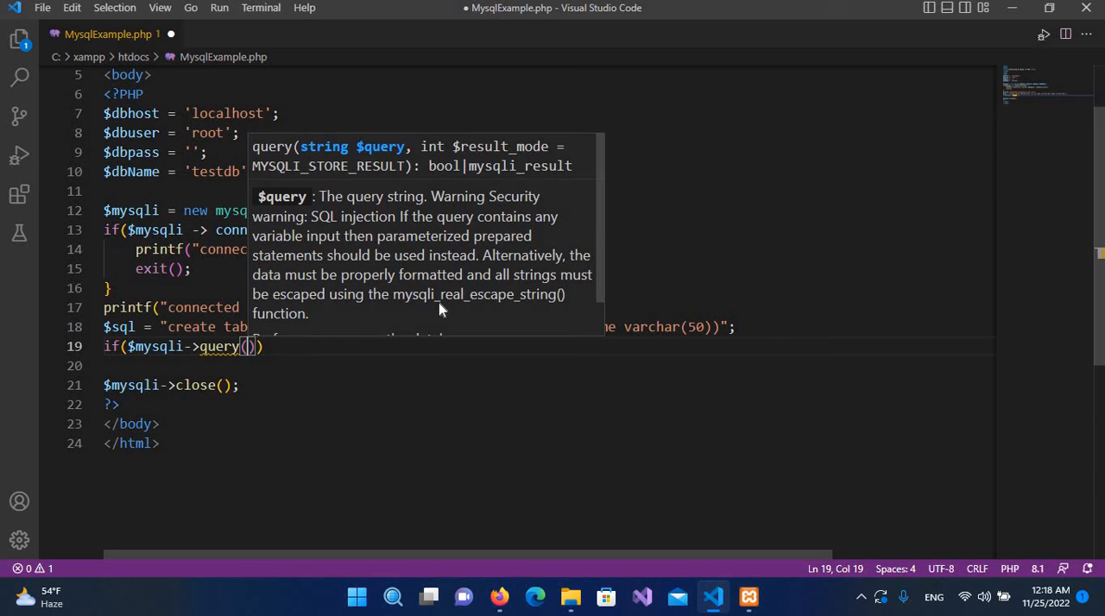
pyautogui.write('$sql')
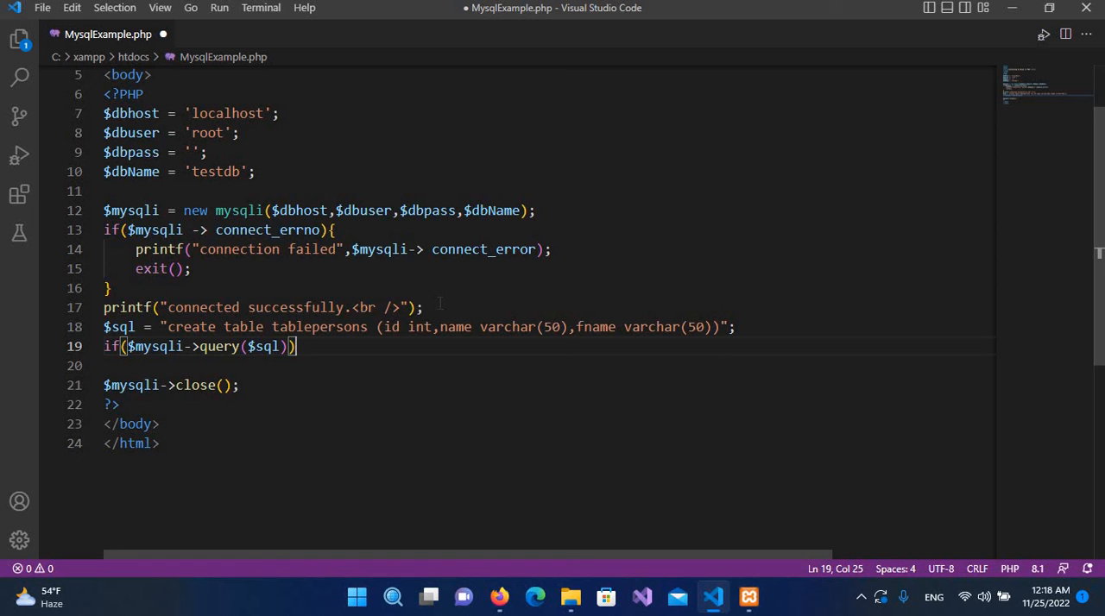
pyautogui.write('{')
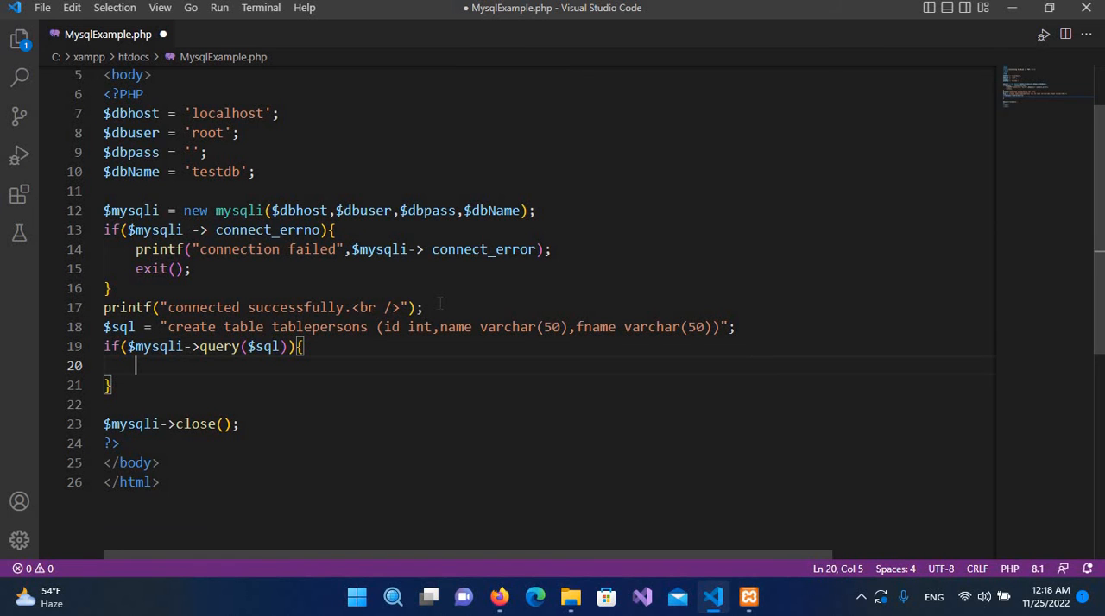
# Step: Inside it, printf "Table create successfully <br />"
pyautogui.write('printf(')
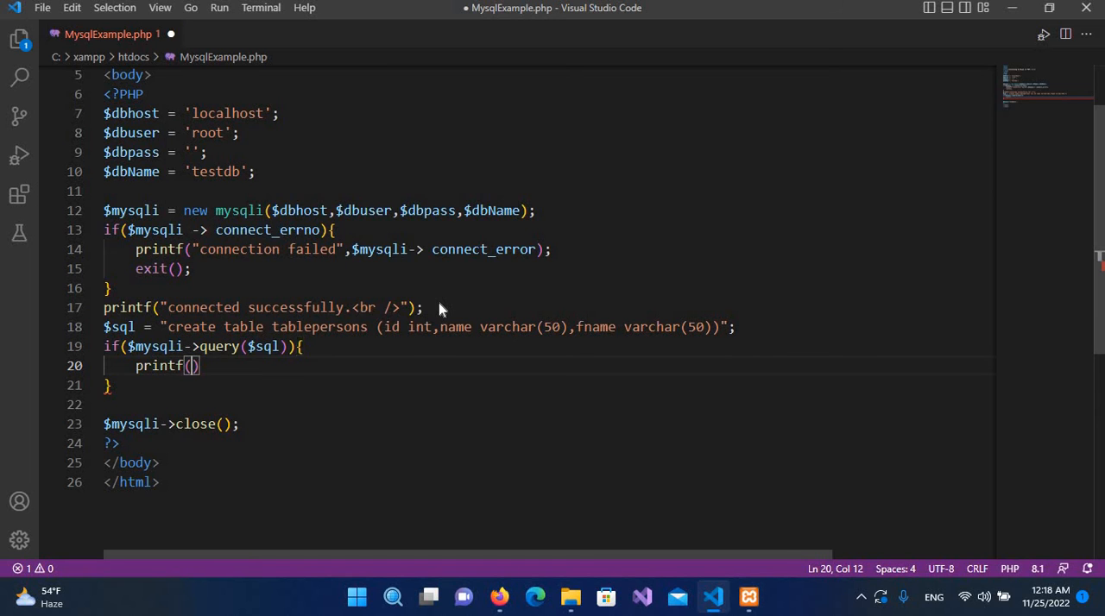
pyautogui.write('"')
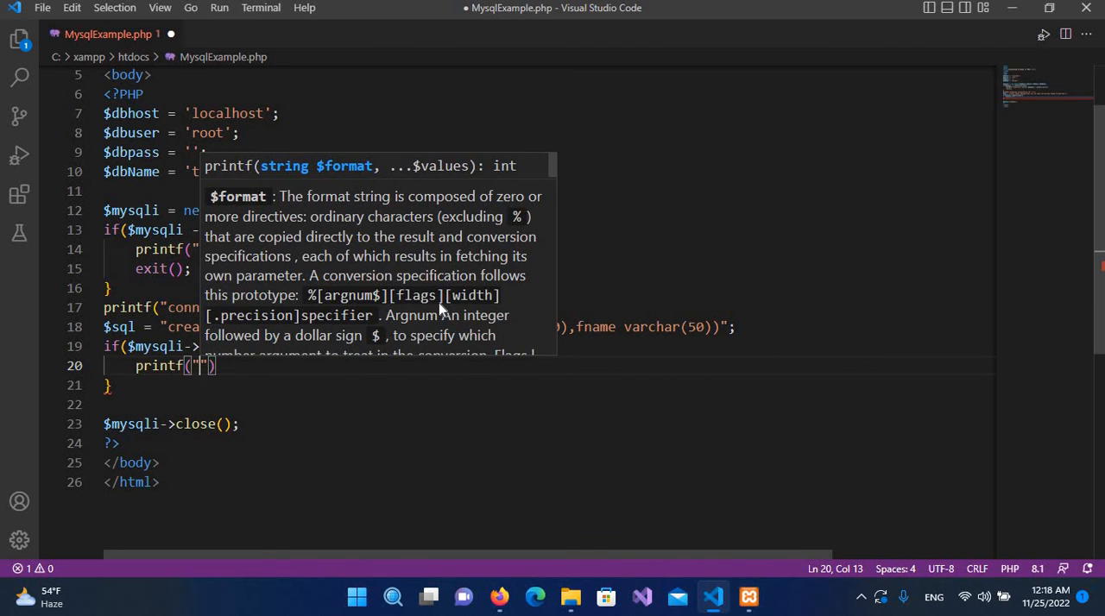
pyautogui.write('Table create suc')
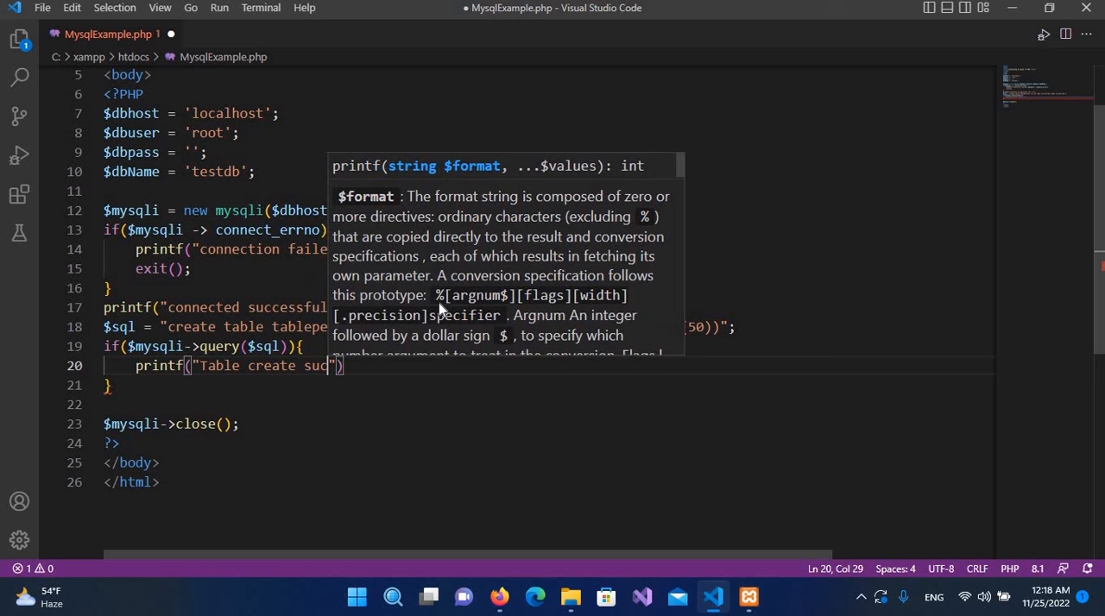
pyautogui.write('ess')
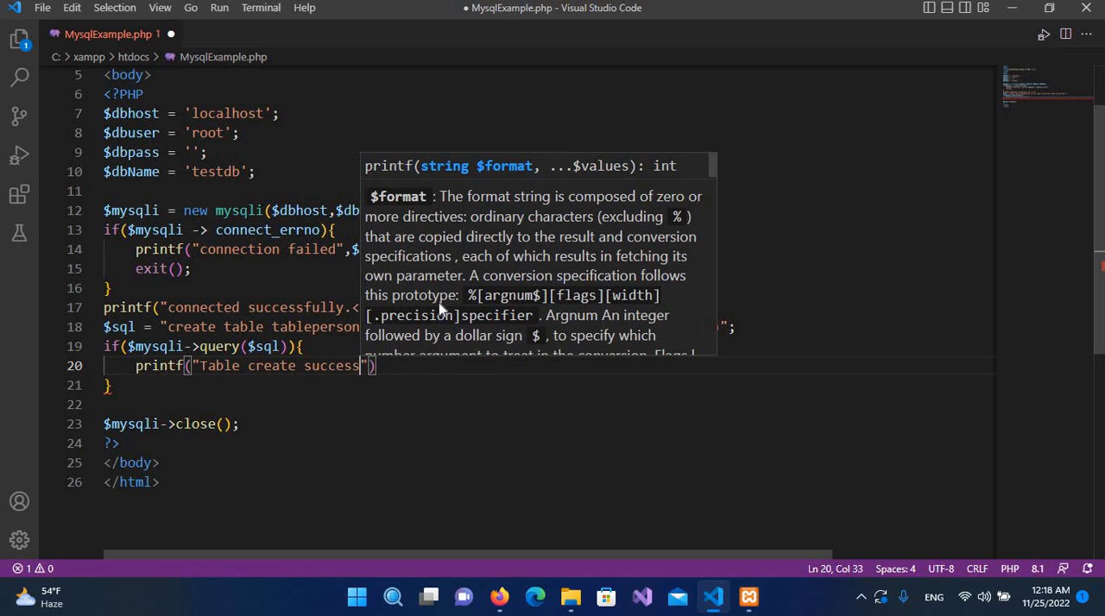
pyautogui.write('fully <br')
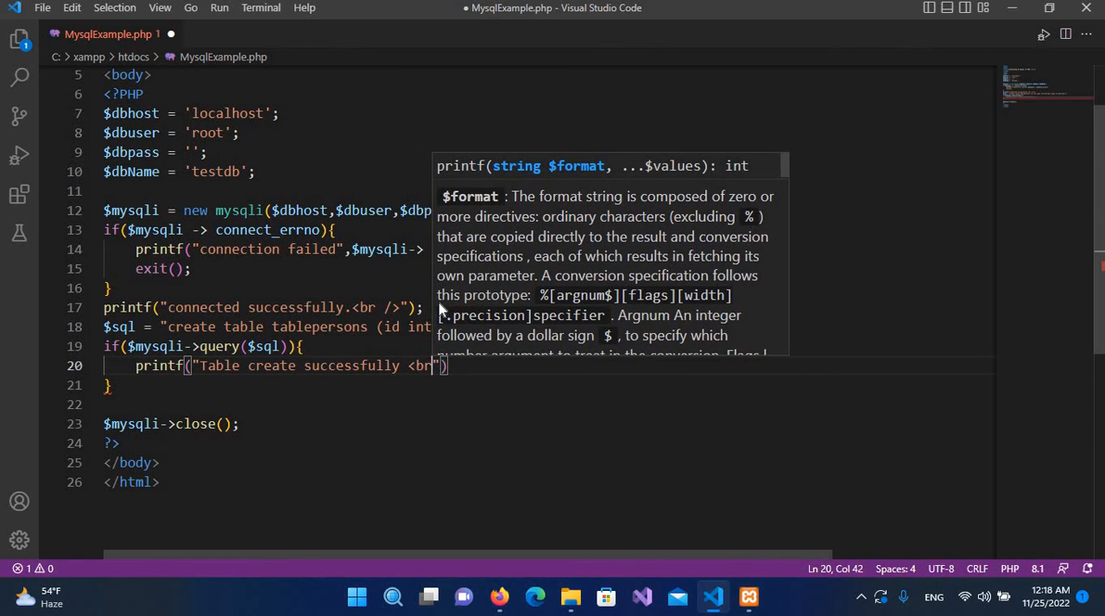
pyautogui.write('/')
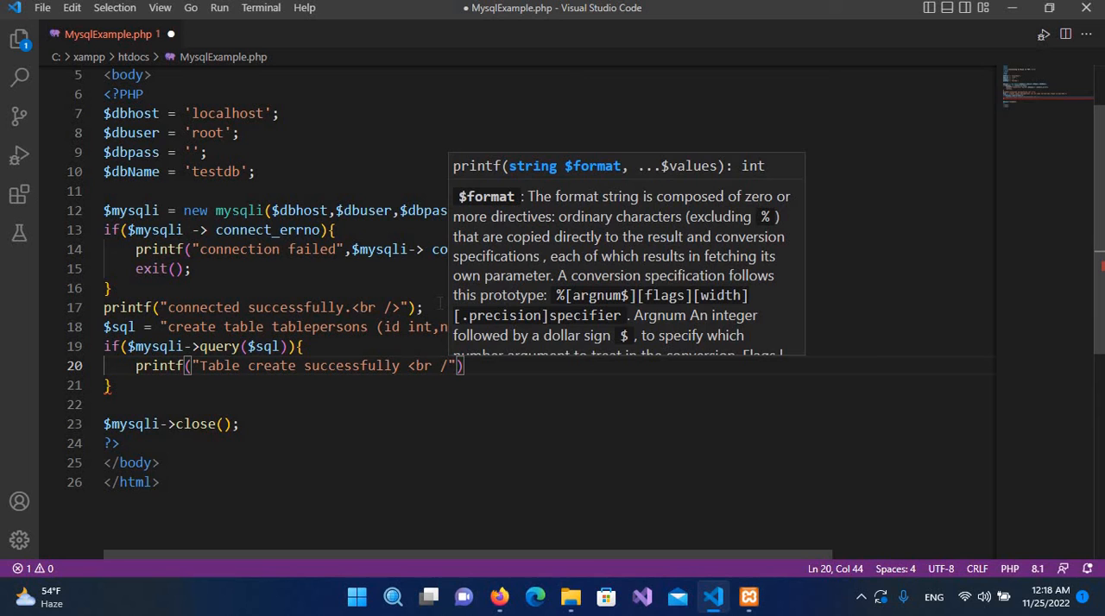
pyautogui.write('>')
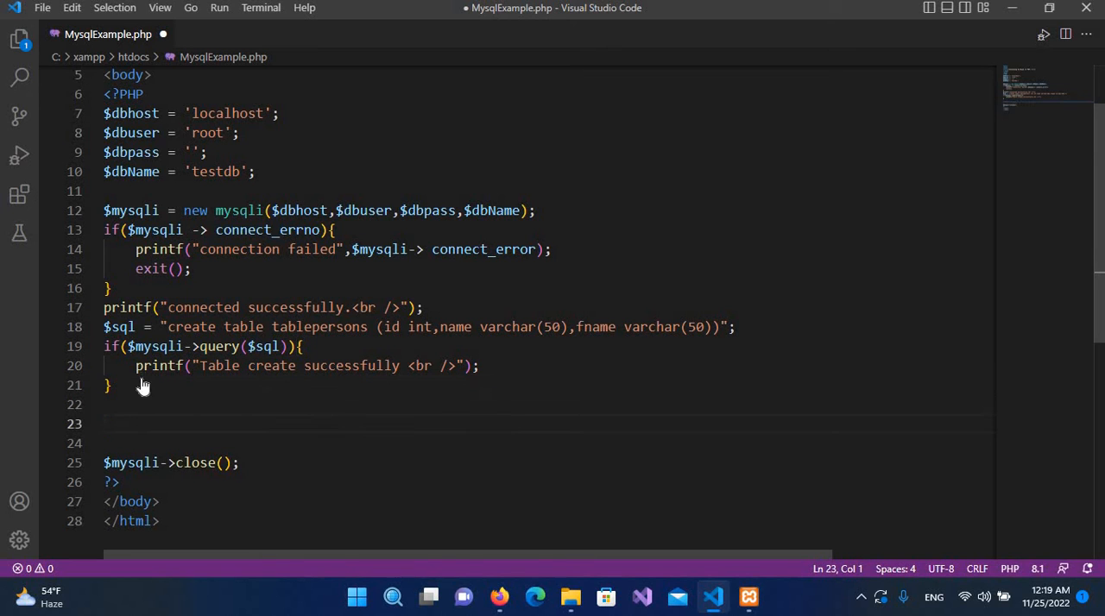
# Step: Add an if($mysqli->errno) block containing a printf call
pyautogui.write('if')
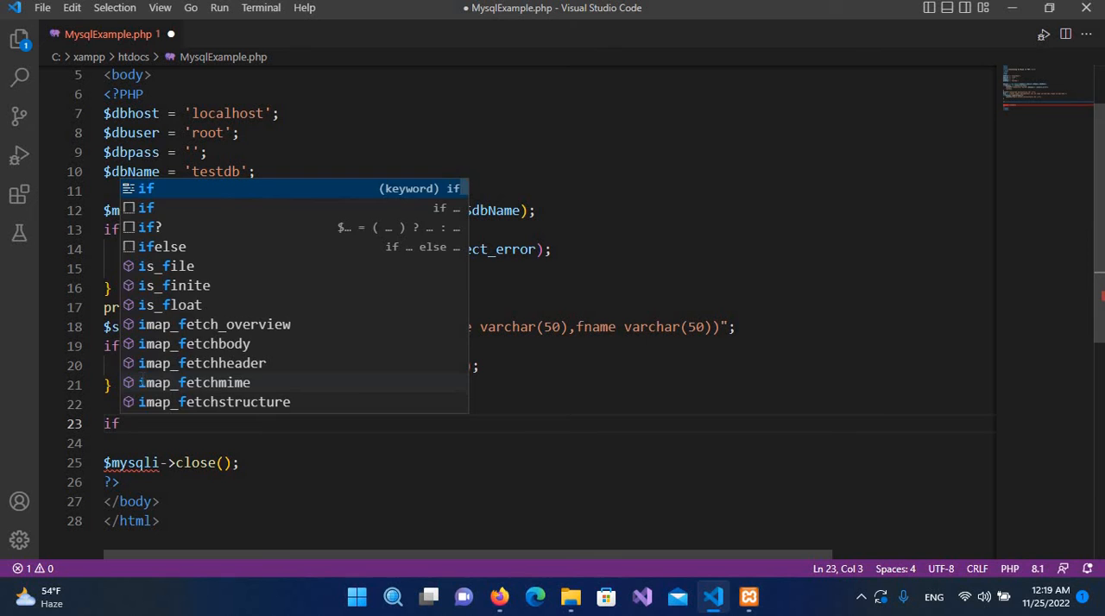
pyautogui.write('(m')
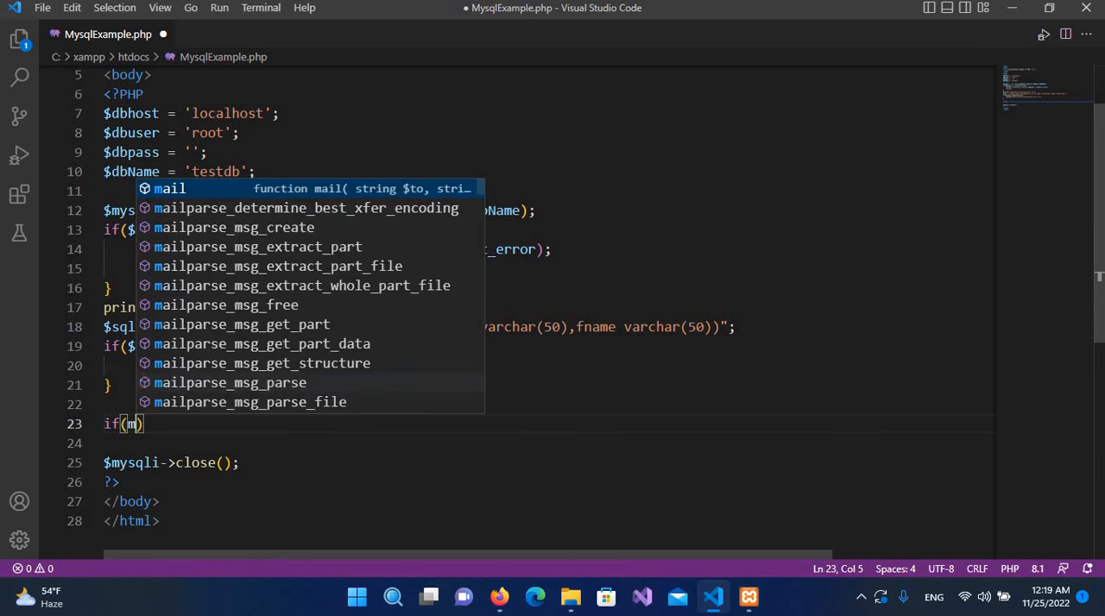
pyautogui.write('$')
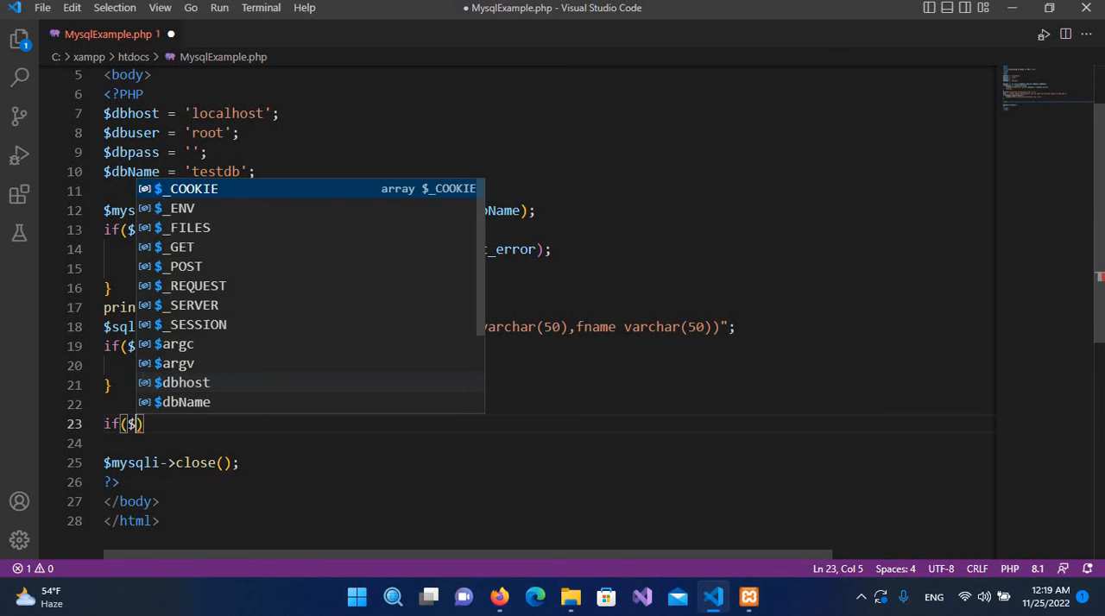
pyautogui.write('mysqli')
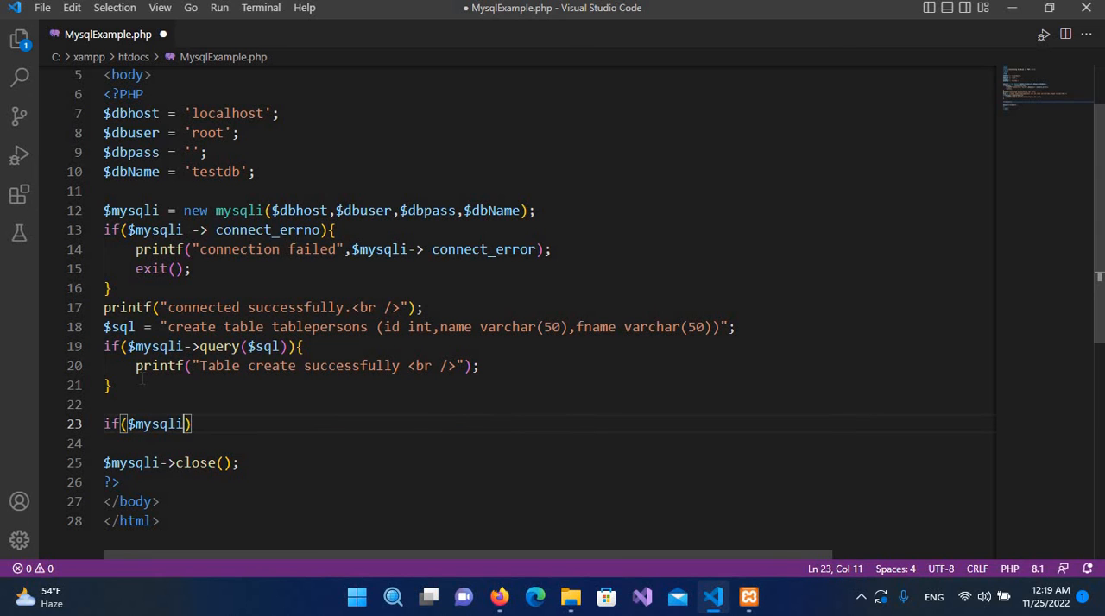
pyautogui.write('-')
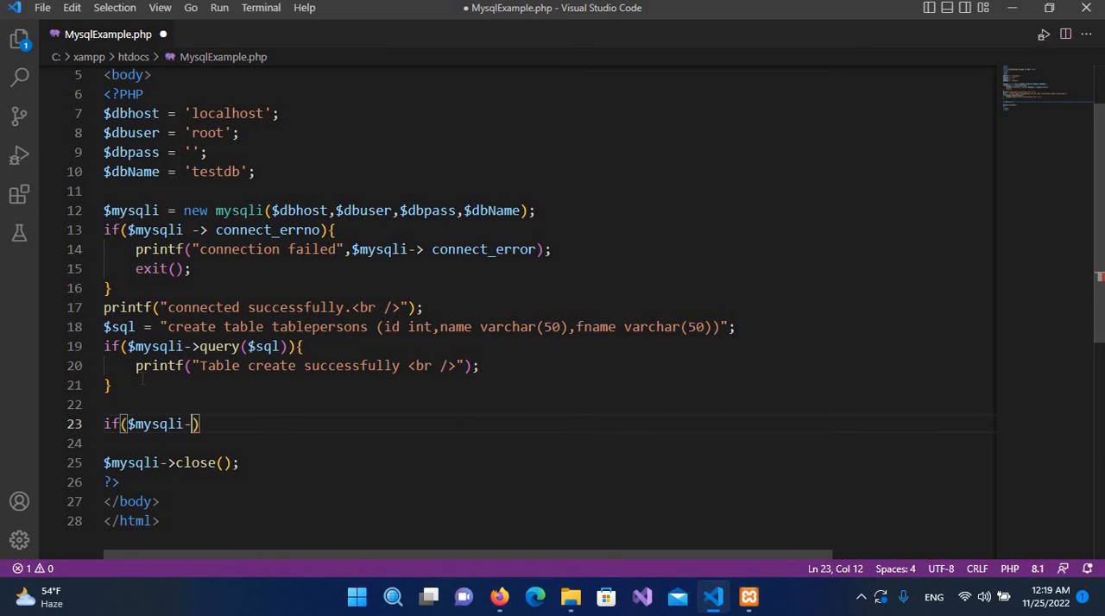
pyautogui.write('>errno')
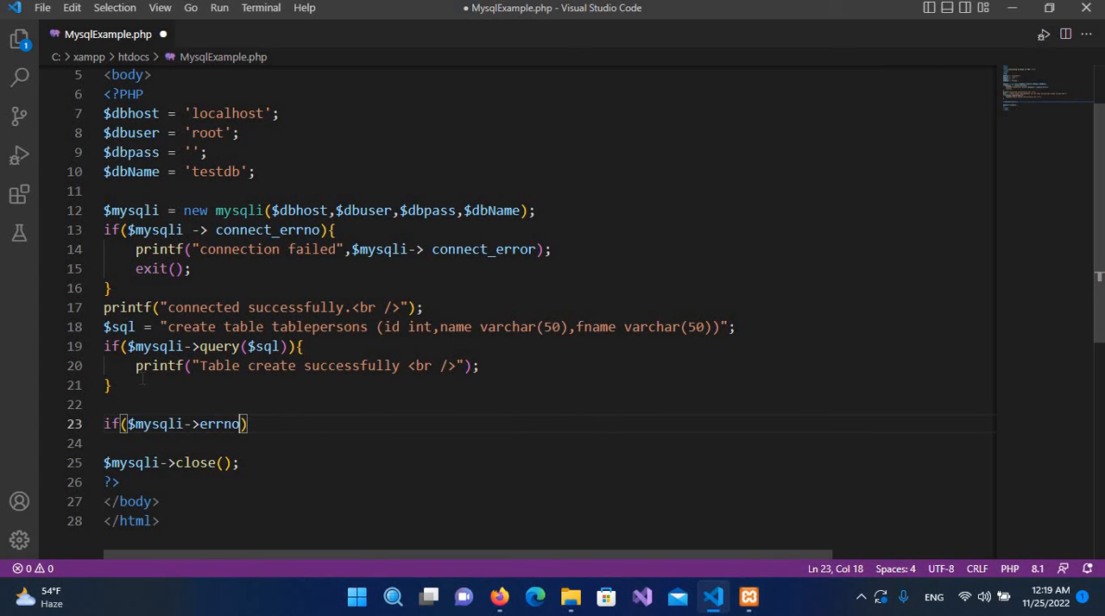
pyautogui.write('{')
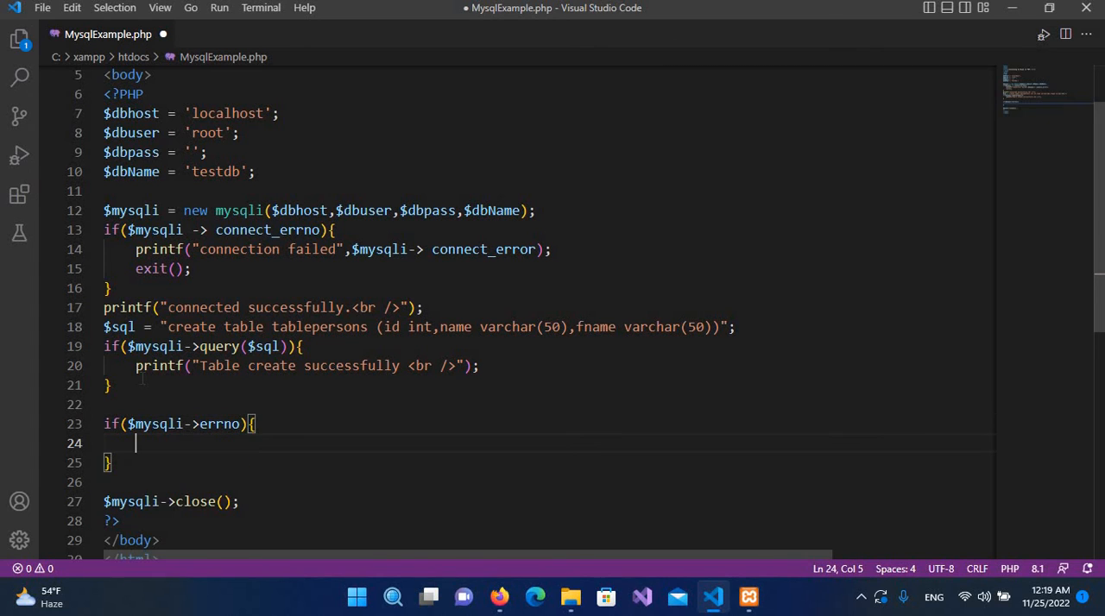
pyautogui.write('print')
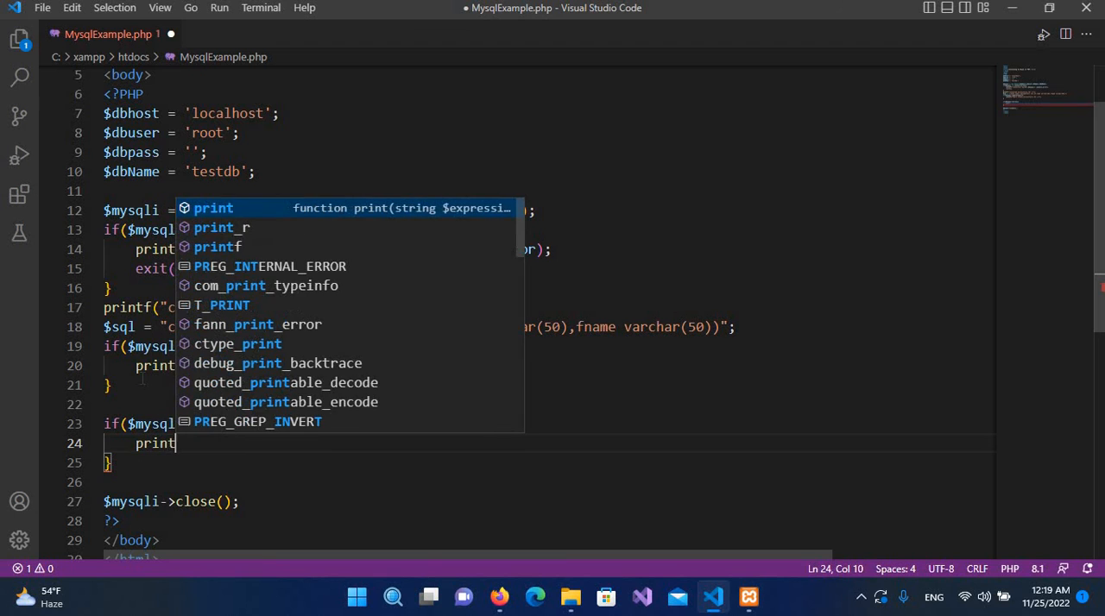
pyautogui.write('f')
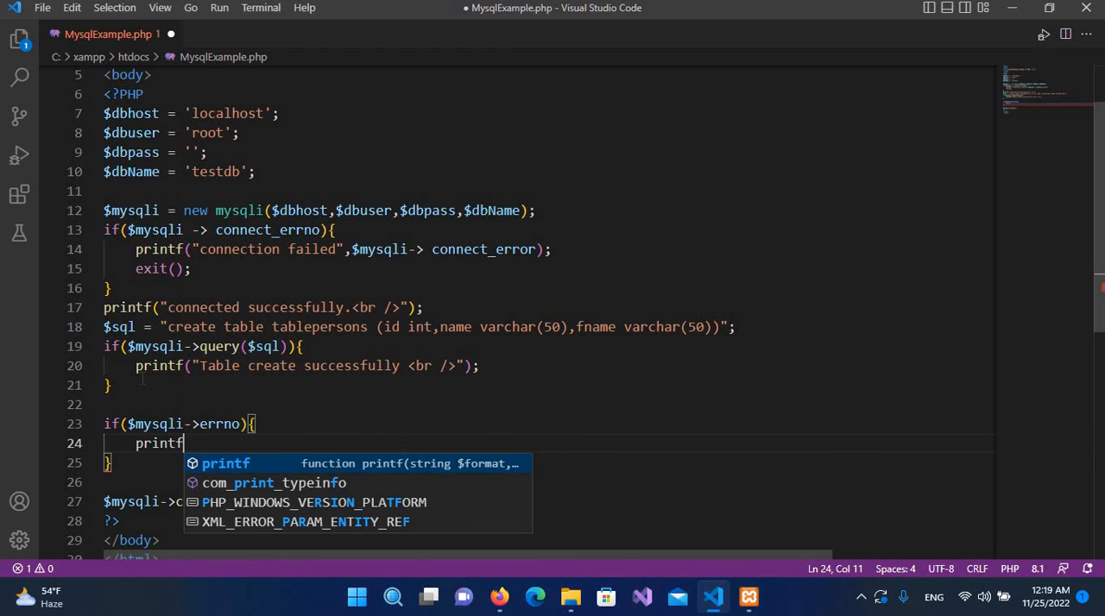
# Step: Make printf output "table not created" with $mysqli->error, then save the file
pyautogui.press('Escape')
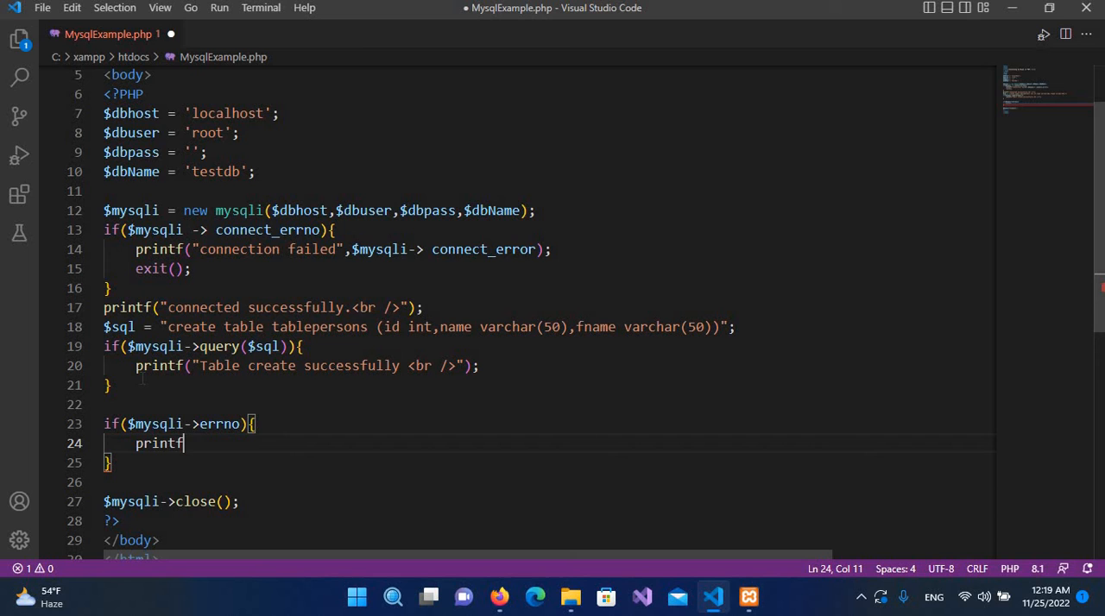
pyautogui.write('(')
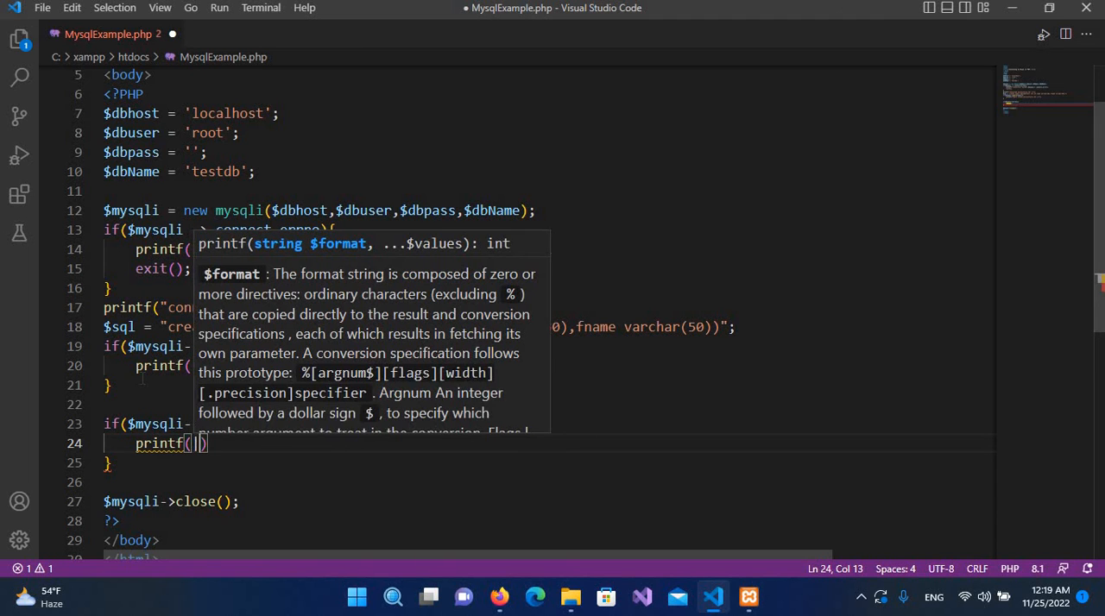
pyautogui.press('Backspace')
pyautogui.write('"ta')
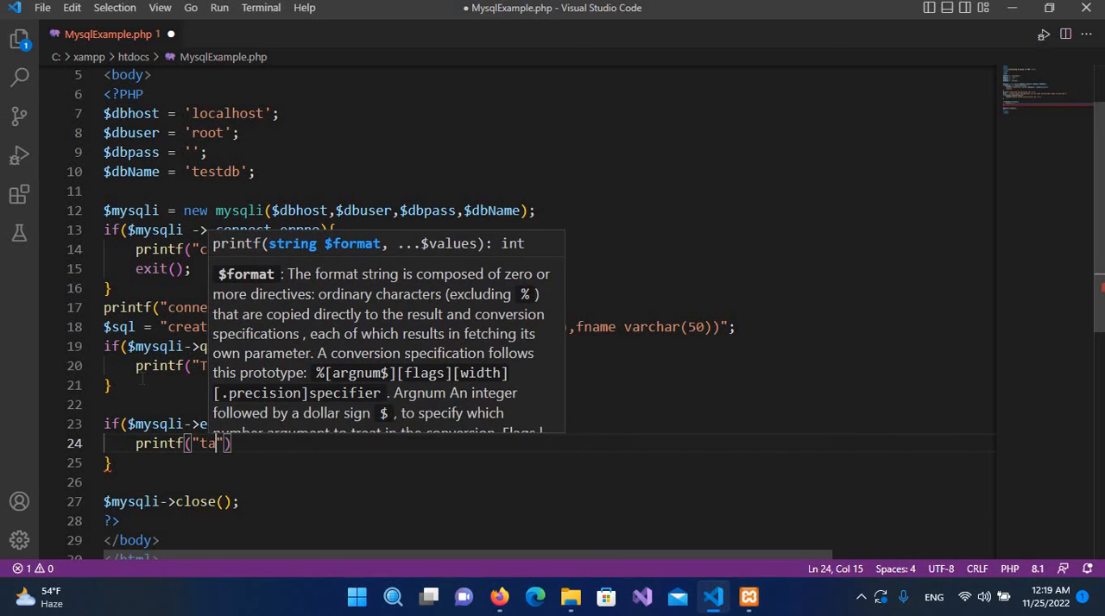
pyautogui.write('ble')
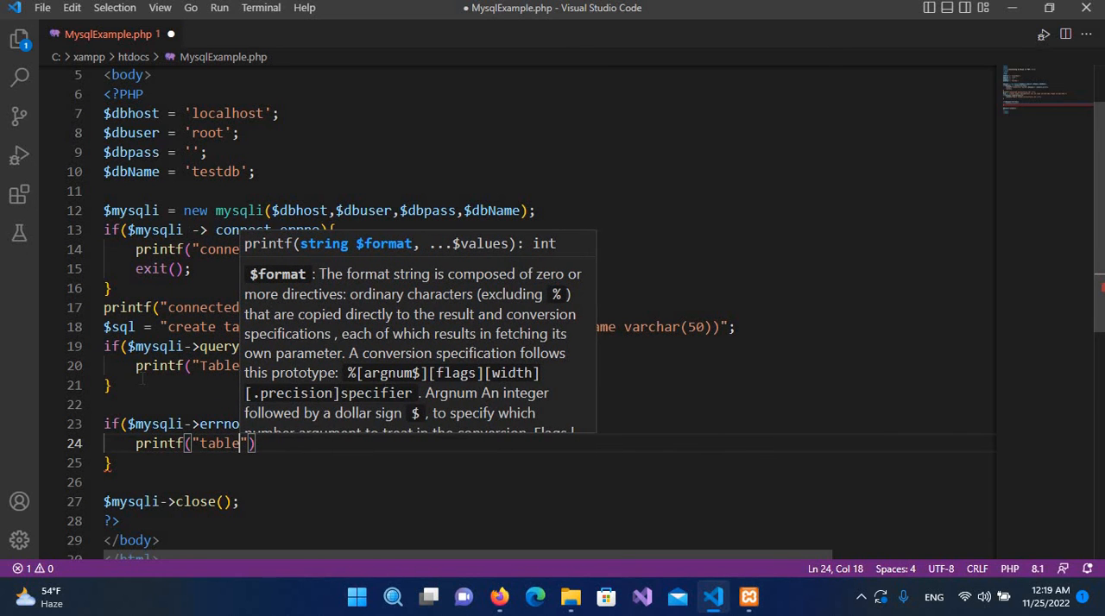
pyautogui.write('not created')
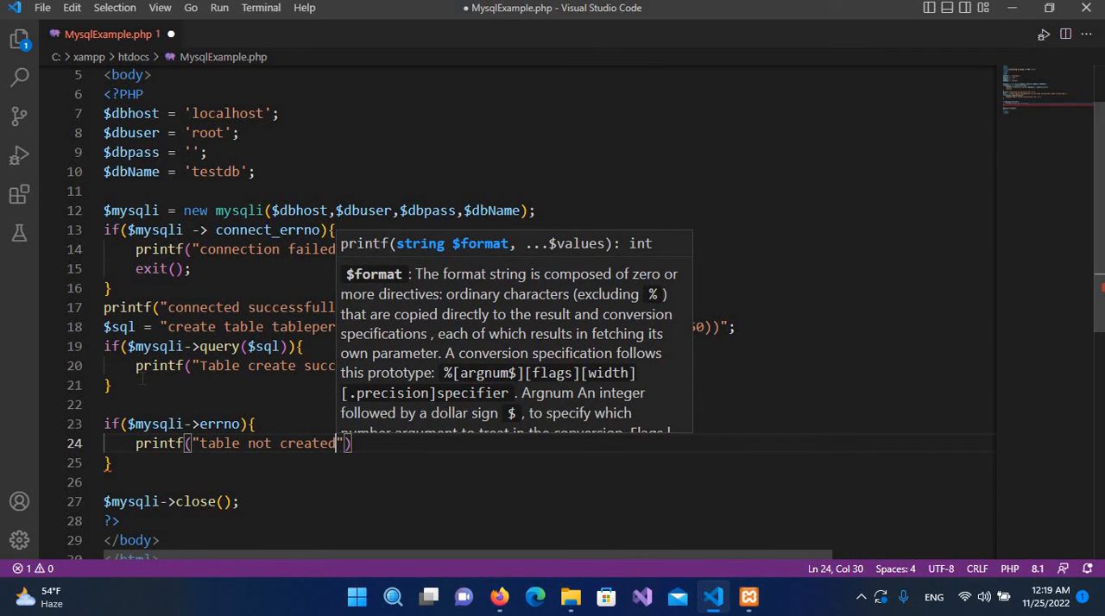
pyautogui.write(',')
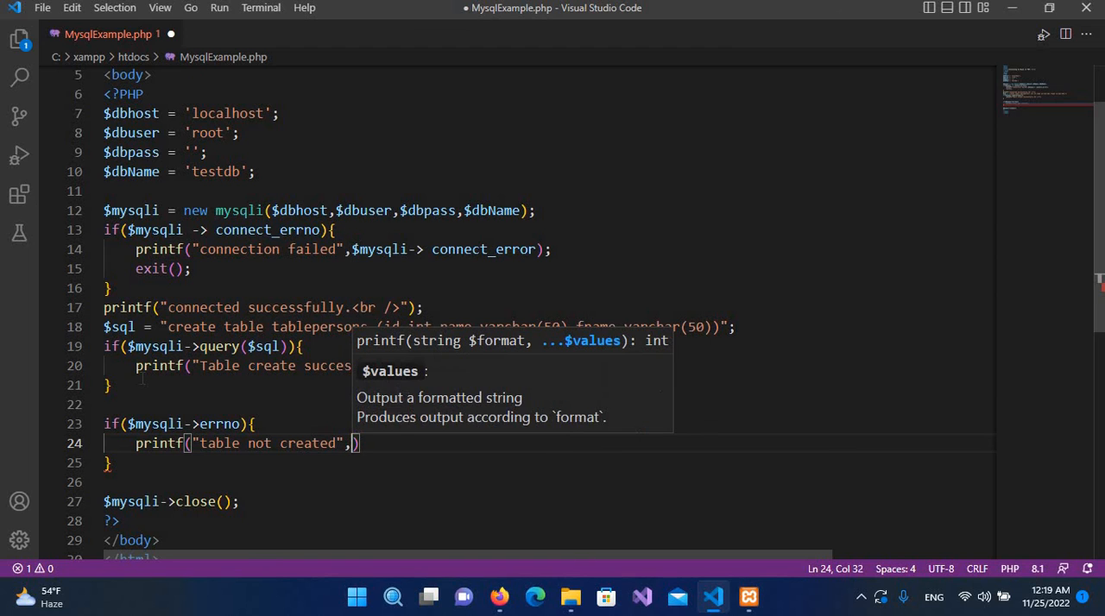
pyautogui.write('$')
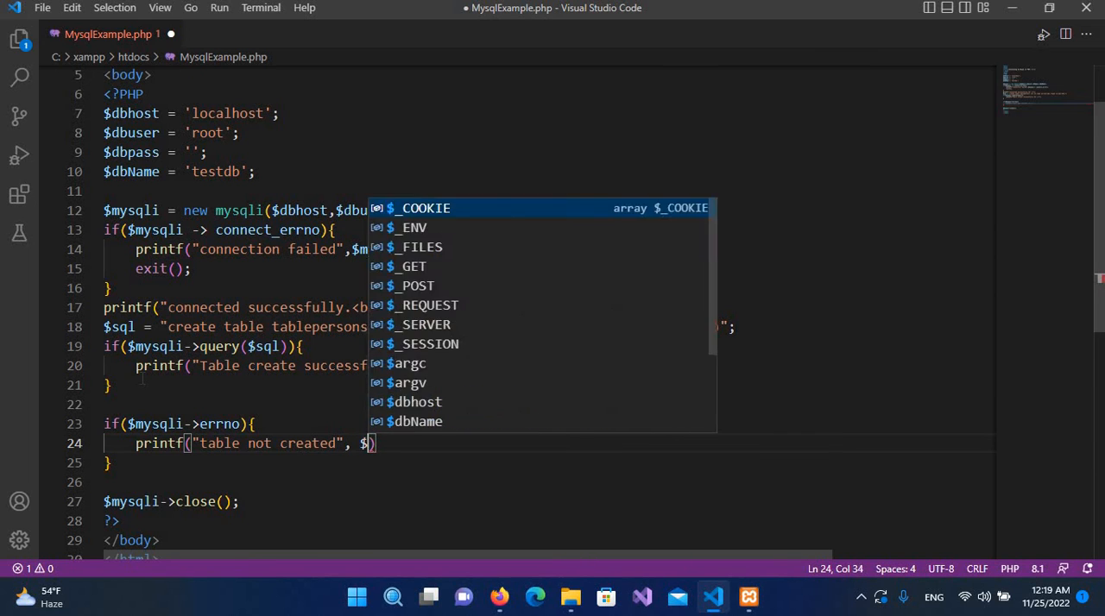
pyautogui.write('mysqli->e')
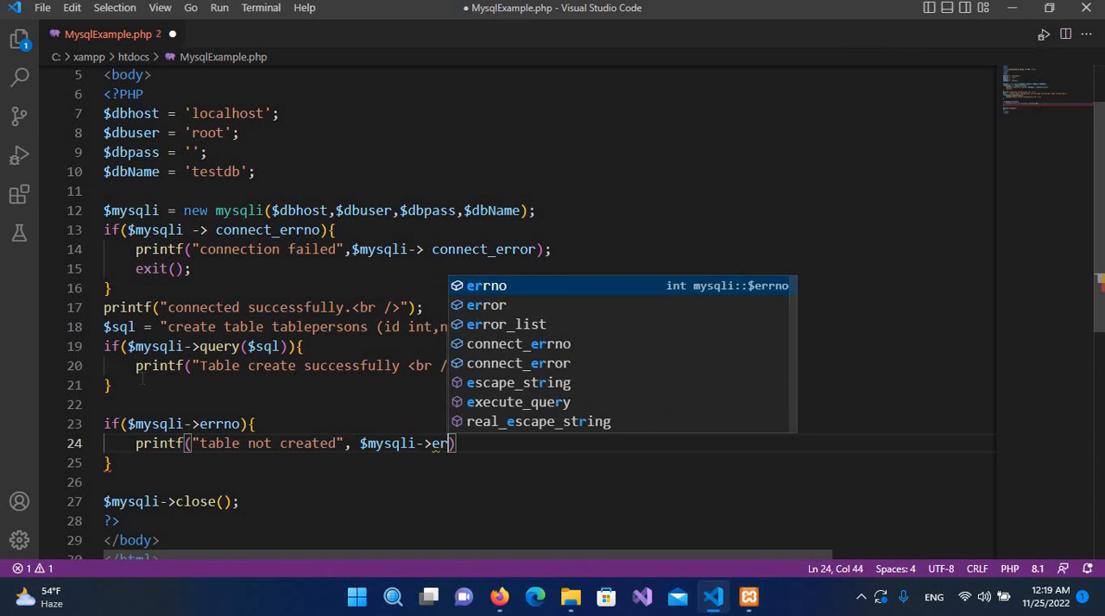
pyautogui.write('ror')
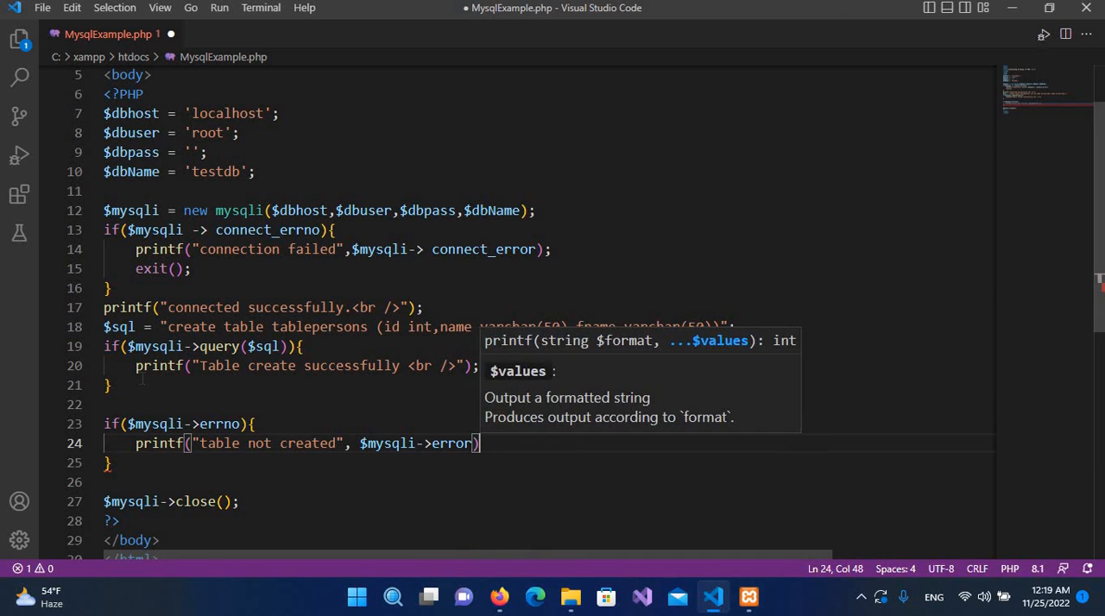
pyautogui.write(';')
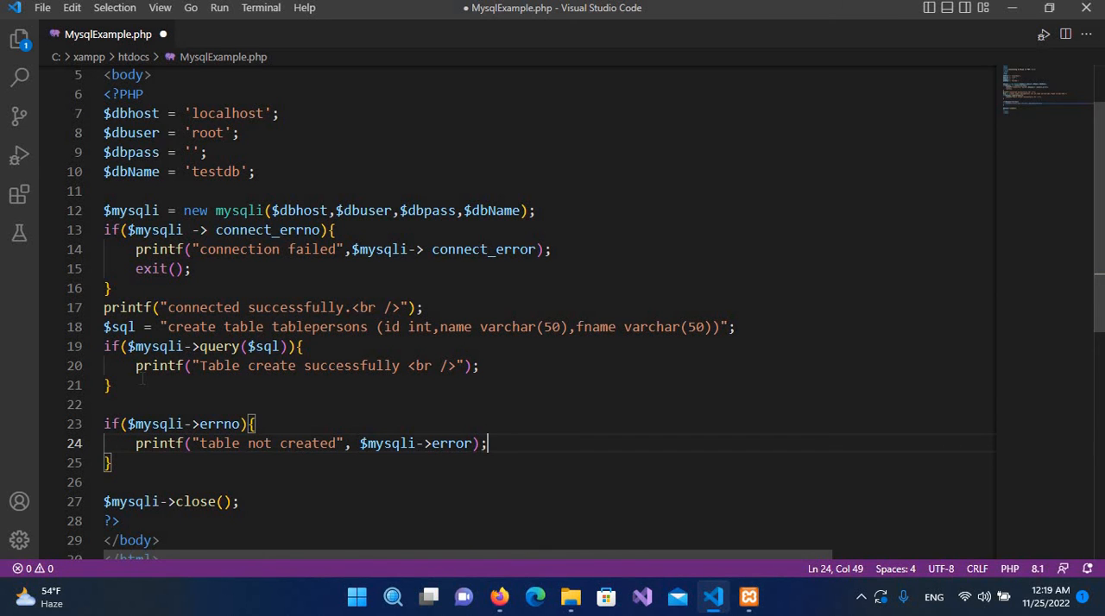
pyautogui.press('ctrl+s')
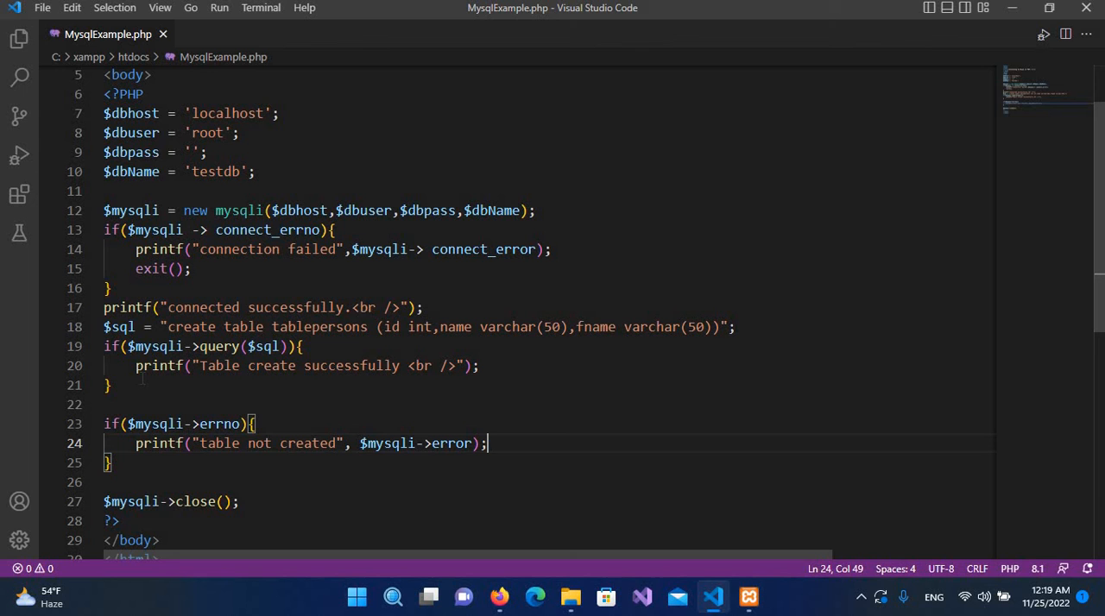
pyautogui.moveTo(455, 569)
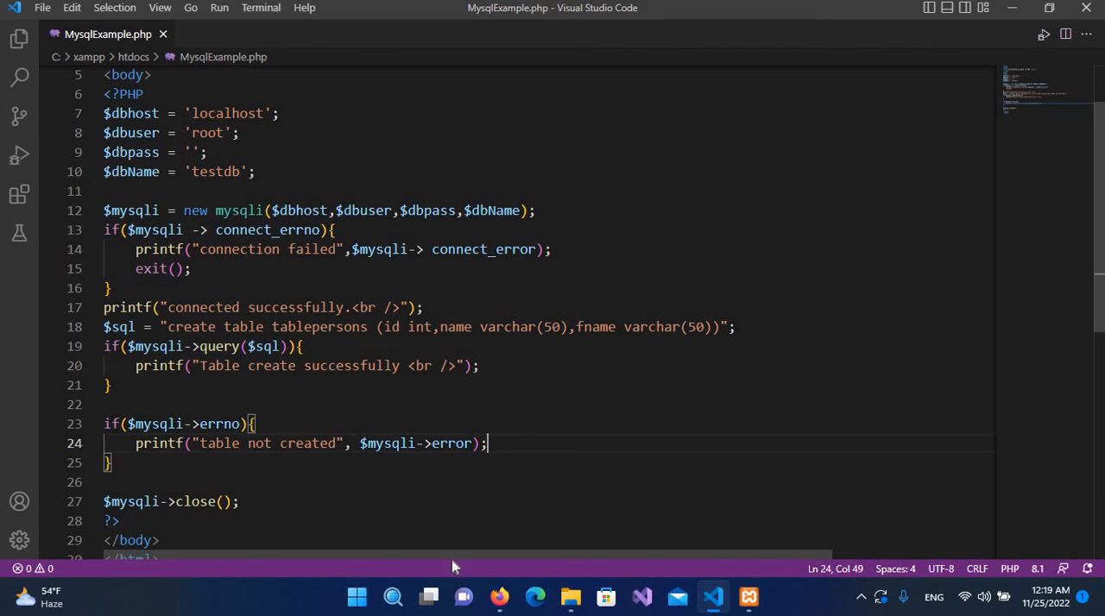
# Step: Run localhost/mysqlexample.php in a new Firefox tab, then return to the phpMyAdmin tab
pyautogui.click(500, 597)
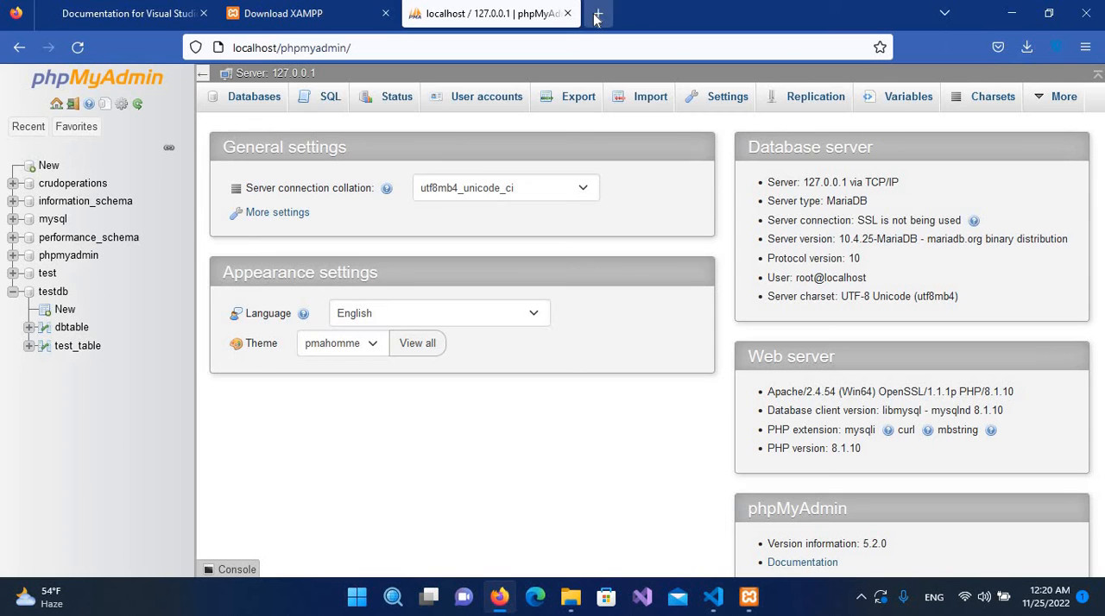
pyautogui.click(598, 14)
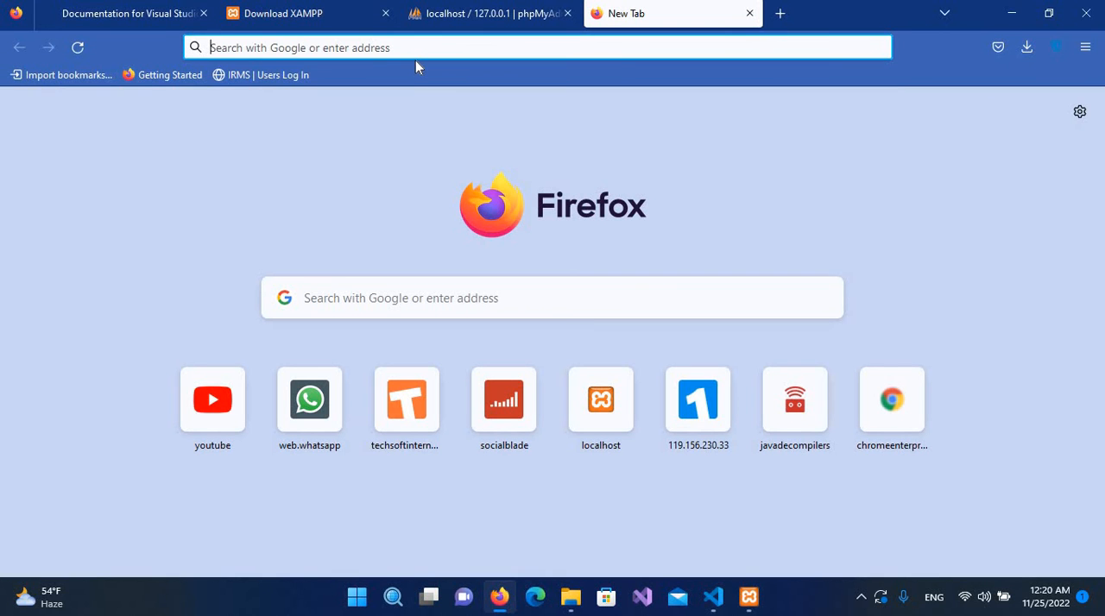
pyautogui.write('localhost/mysqlexample.php')
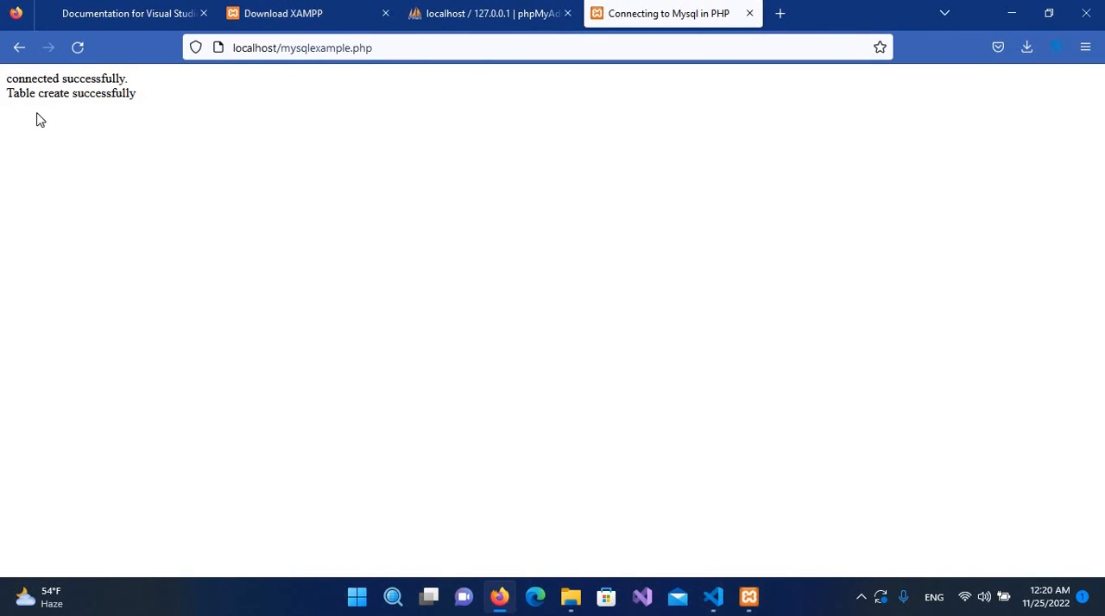
pyautogui.click(498, 13)
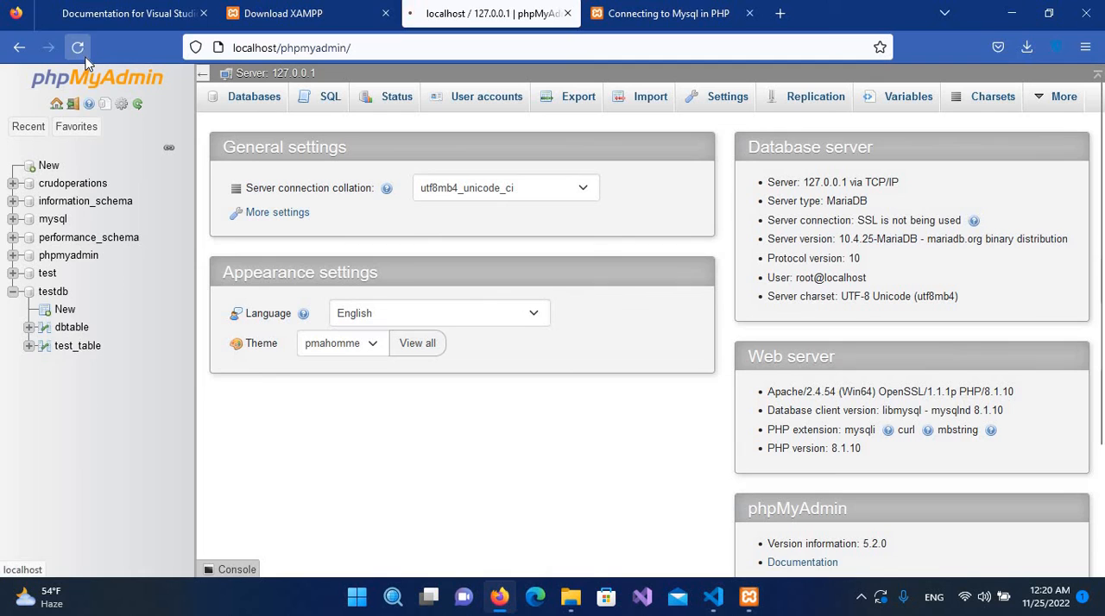
# Step: Reload phpMyAdmin, expand tablepersons to see fname, id and name, and browse its empty contents
pyautogui.click(77, 49)
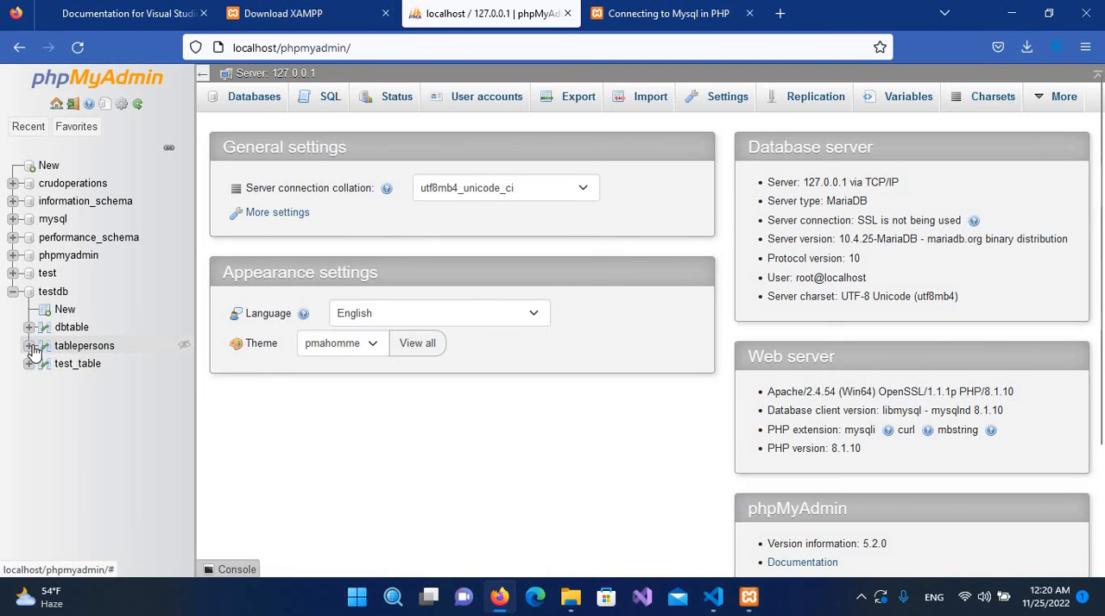
pyautogui.click(32, 346)
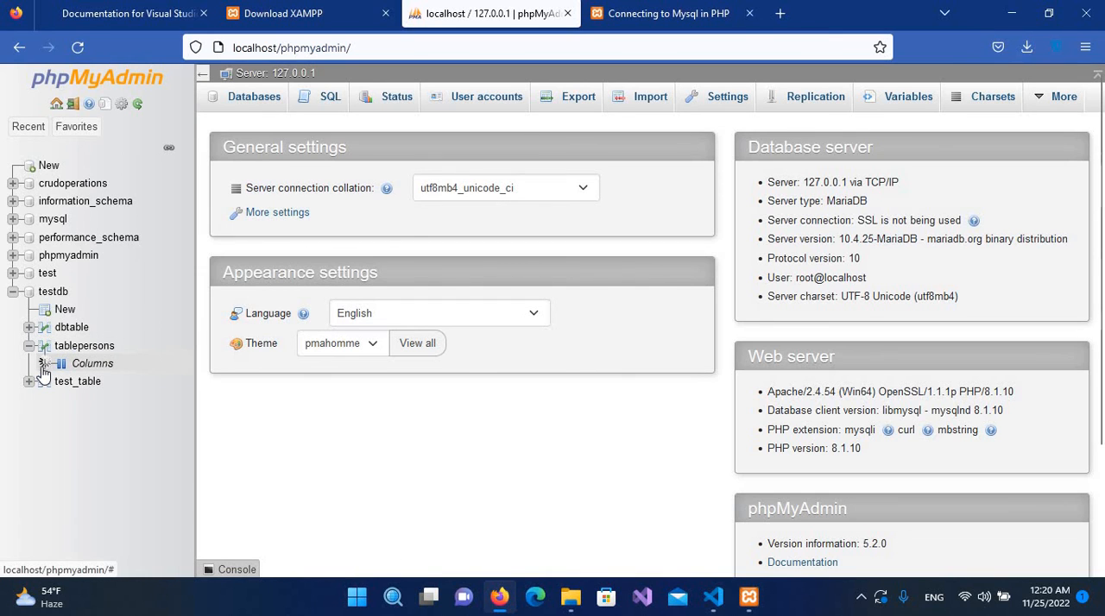
pyautogui.click(45, 362)
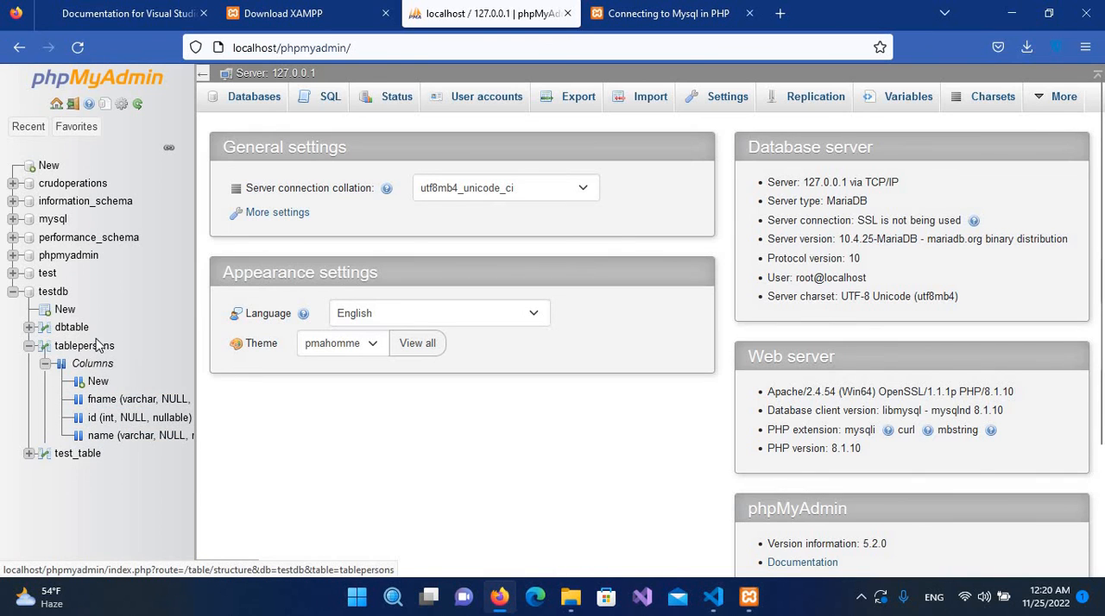
pyautogui.click(85, 345)
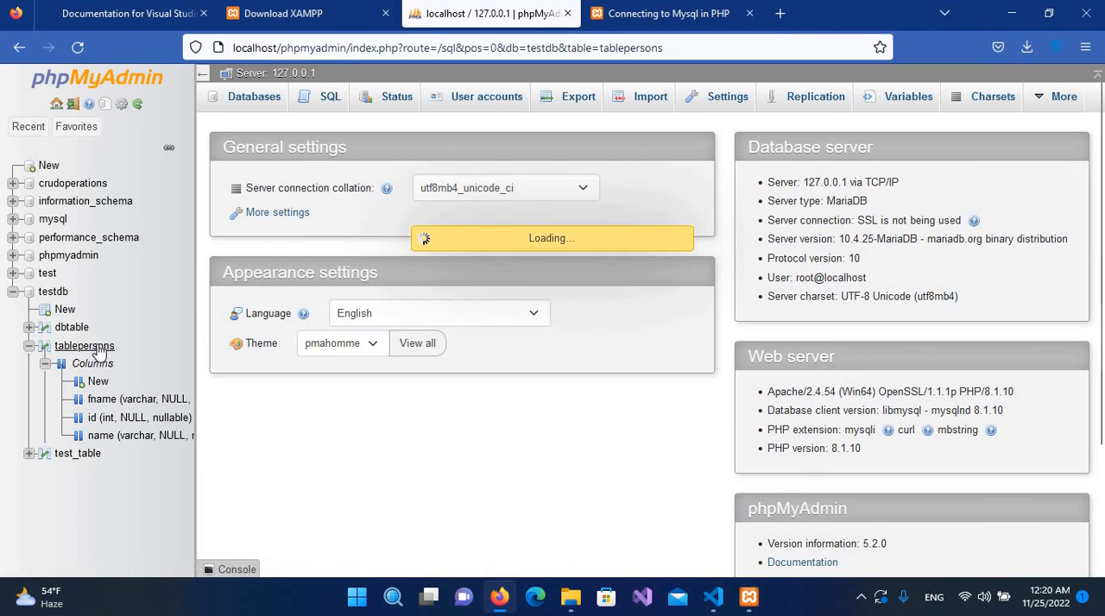
pyautogui.click(85, 345)
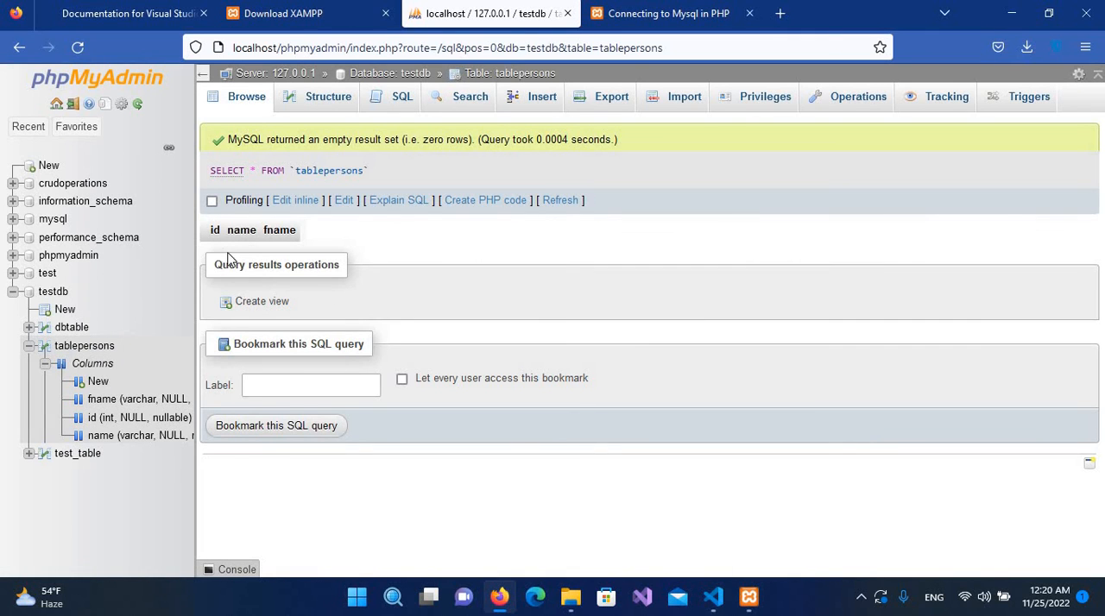